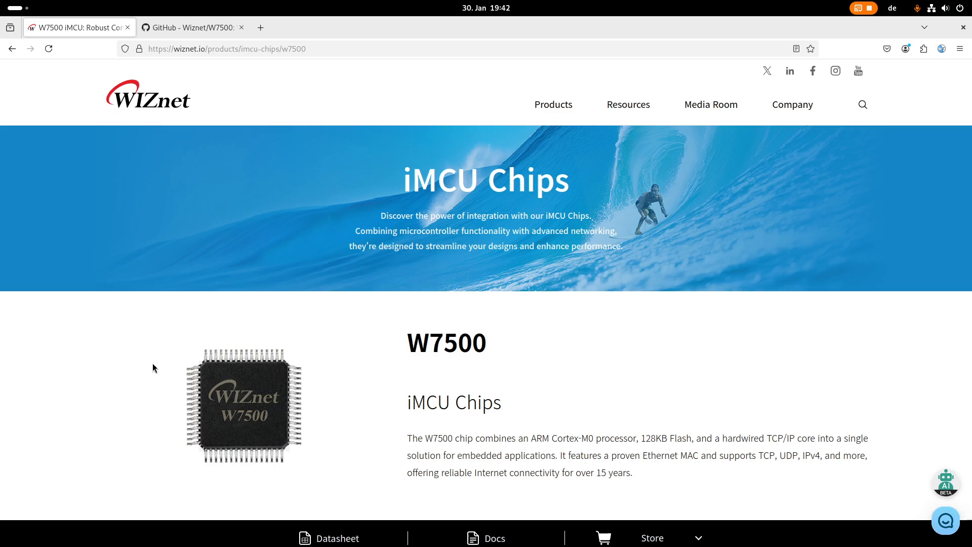
Step: Switch from the Firefox W7500 page to the terminal showing the hello.elf build
key("Super")
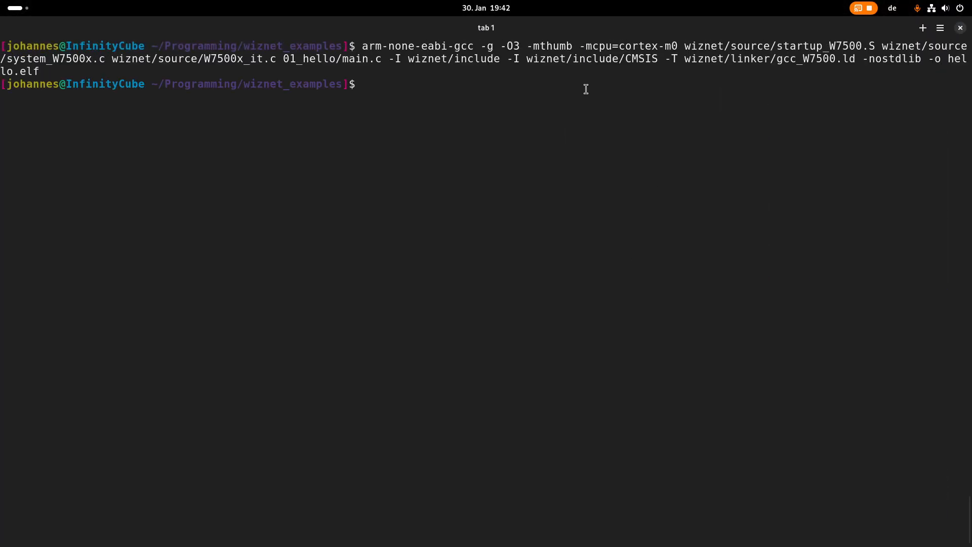
mouse_move(684, 92)
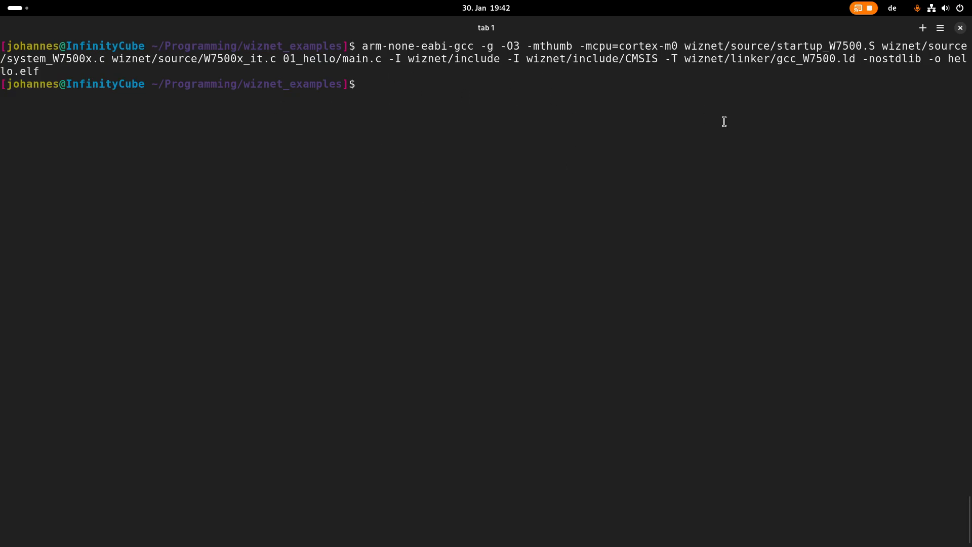
mouse_move(715, 215)
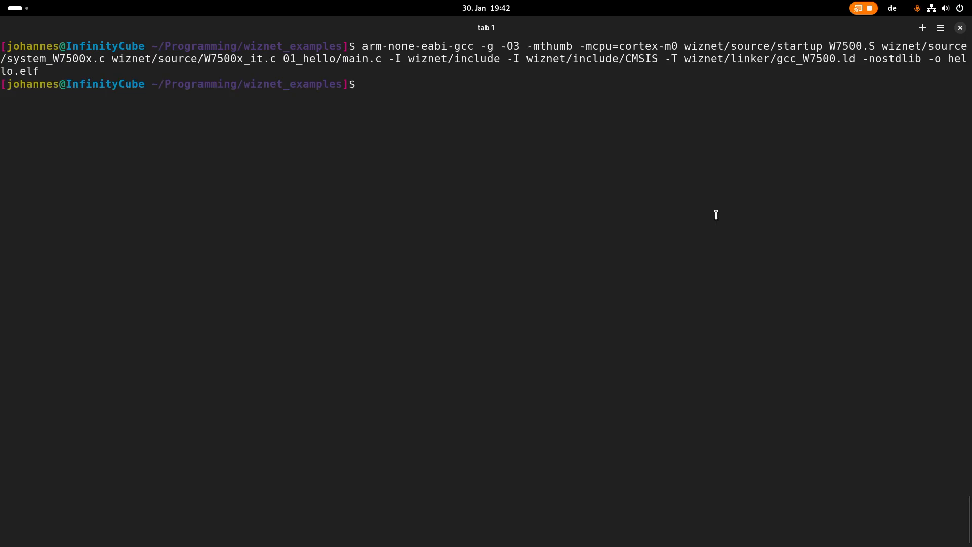
Step: Run tree in wiznet_examples to show 01_hello, hello.elf and the wiznet folders
type("a")
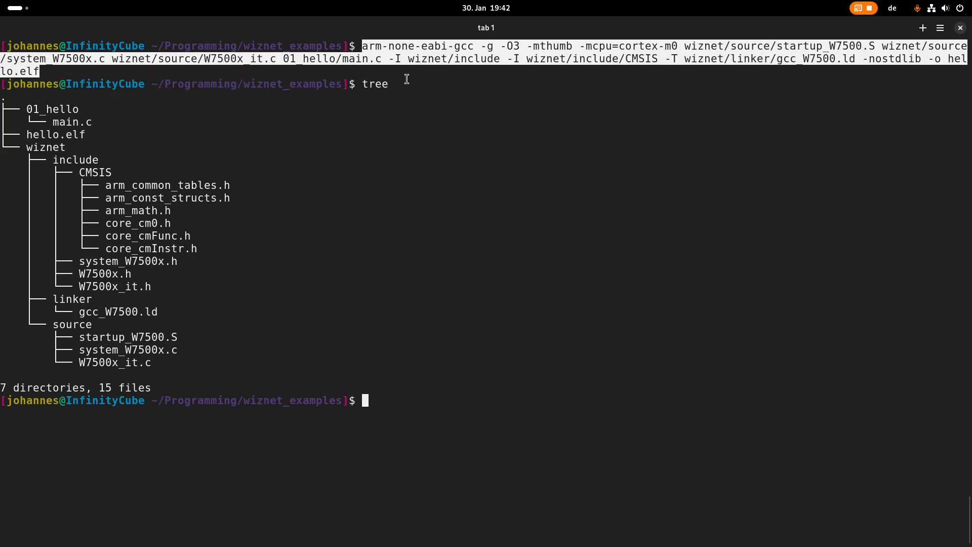
mouse_move(551, 67)
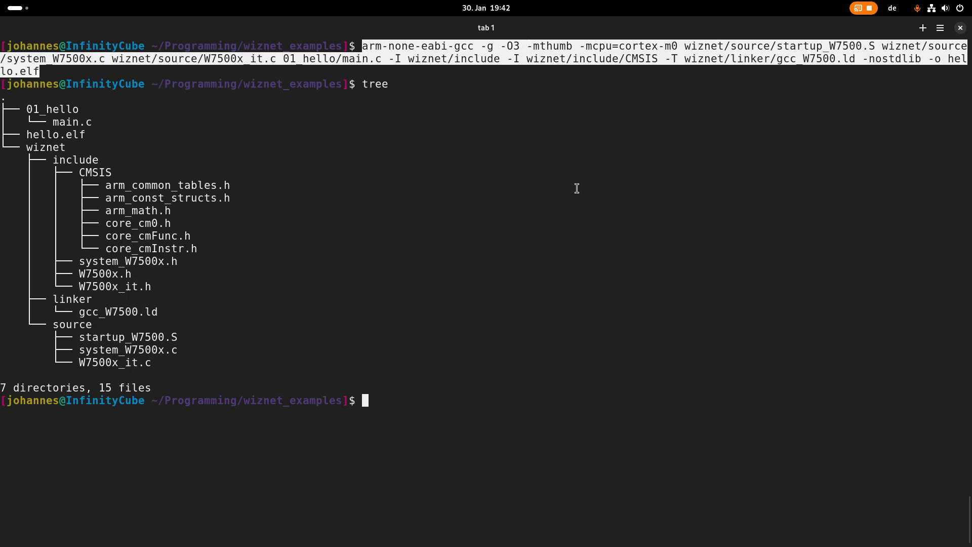
mouse_move(498, 60)
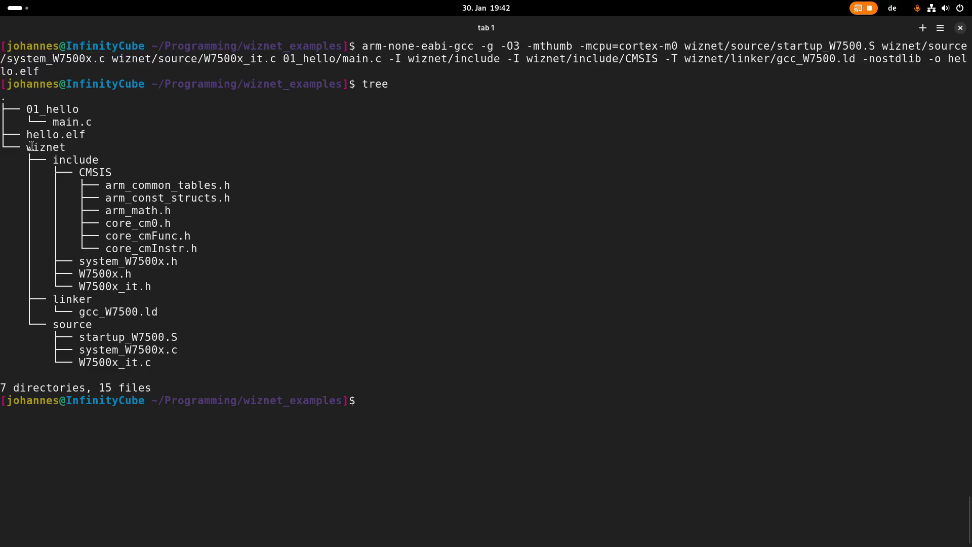
double_click(45, 147)
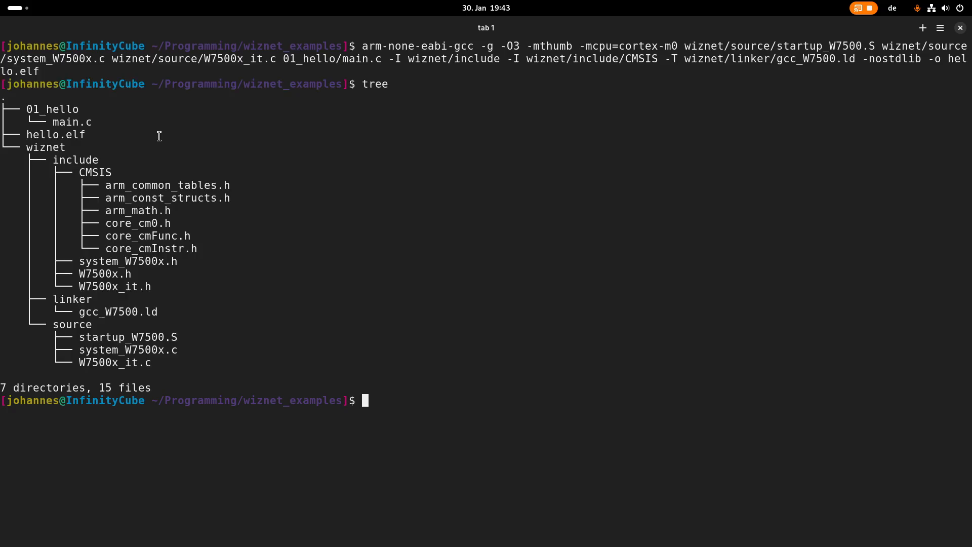
Step: Delete hello.elf, enter 01_hello and echo the gcc build command into Makefile
type("rm hello.elf")
type("cd")
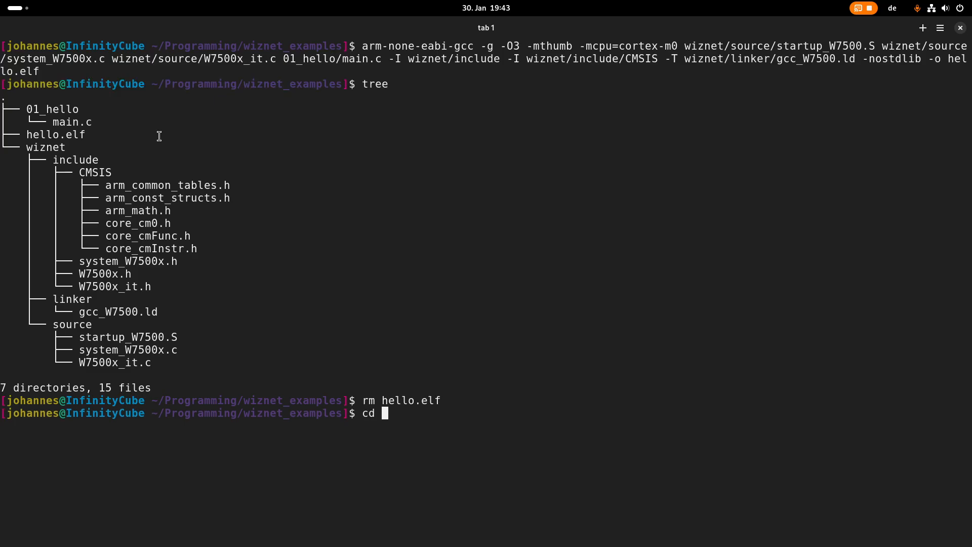
type("01_hello/")
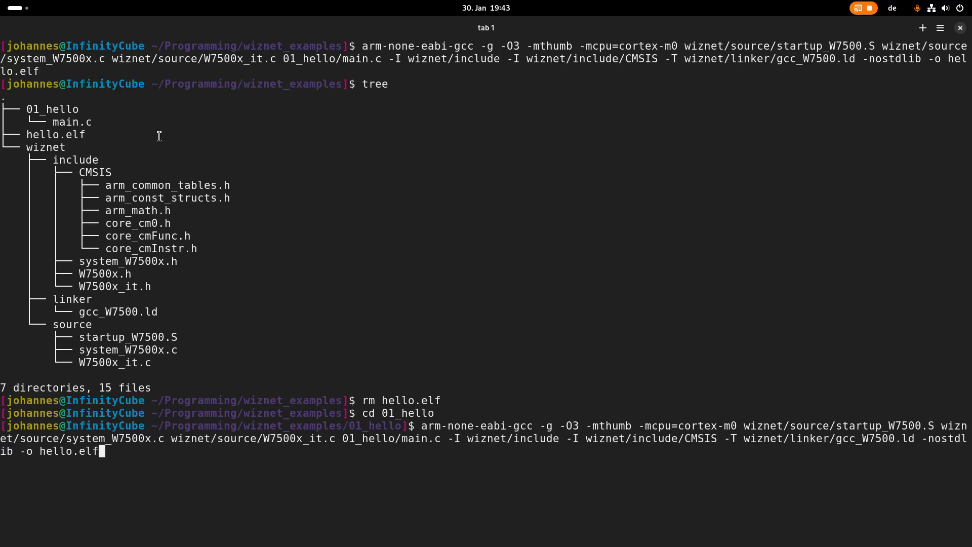
type("\" > MAk")
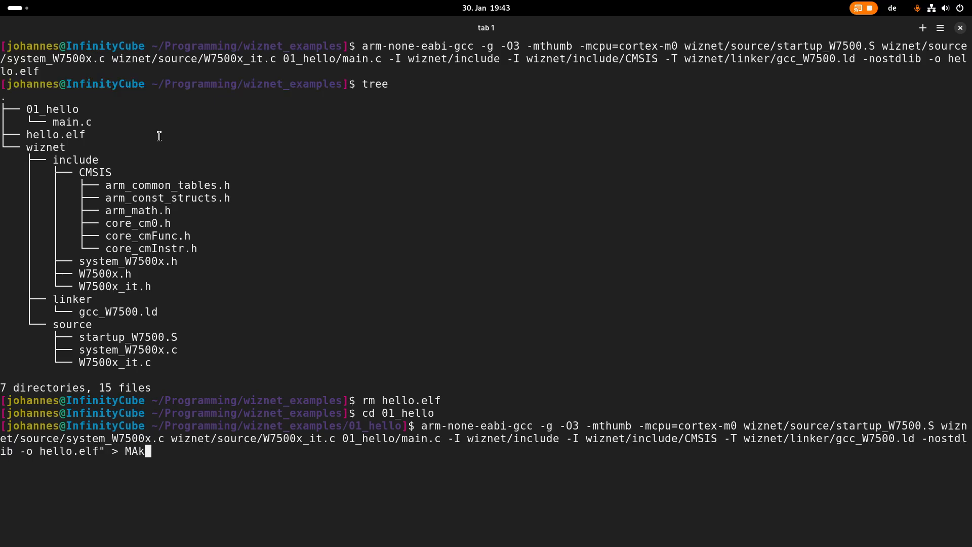
key("BackSpace")
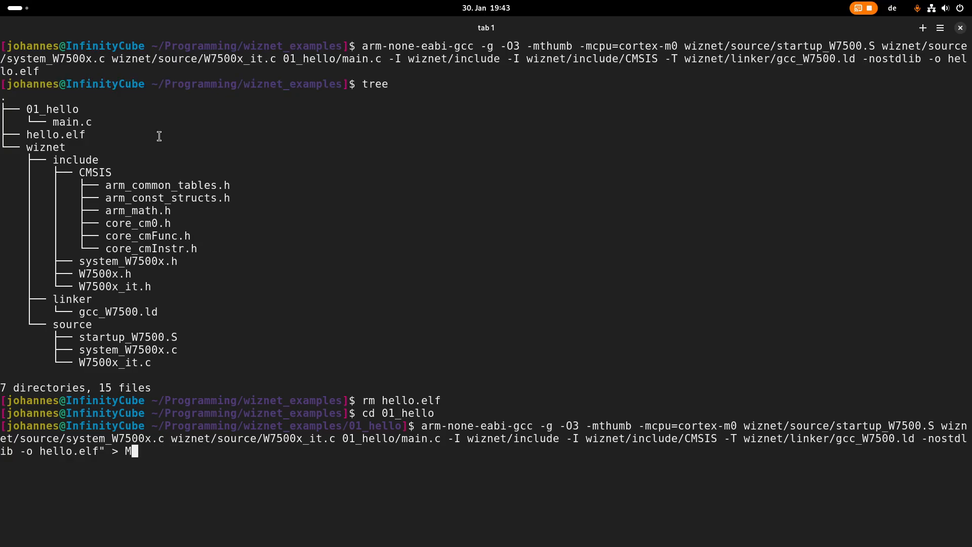
type("akefile")
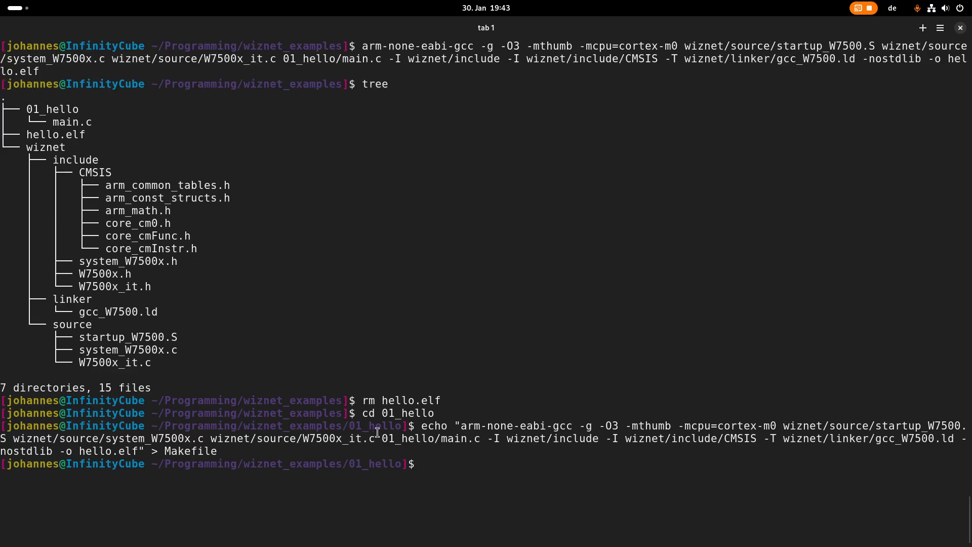
double_click(428, 439)
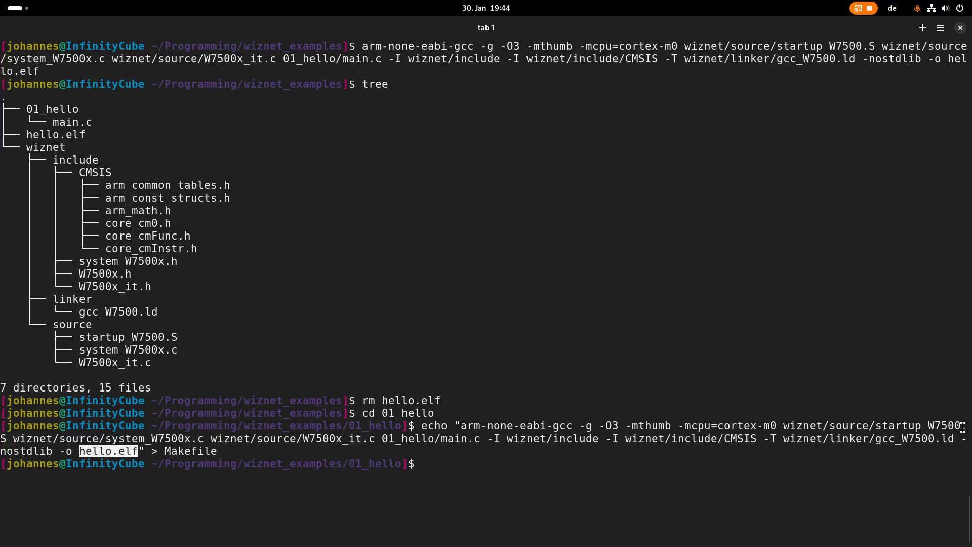
mouse_move(875, 376)
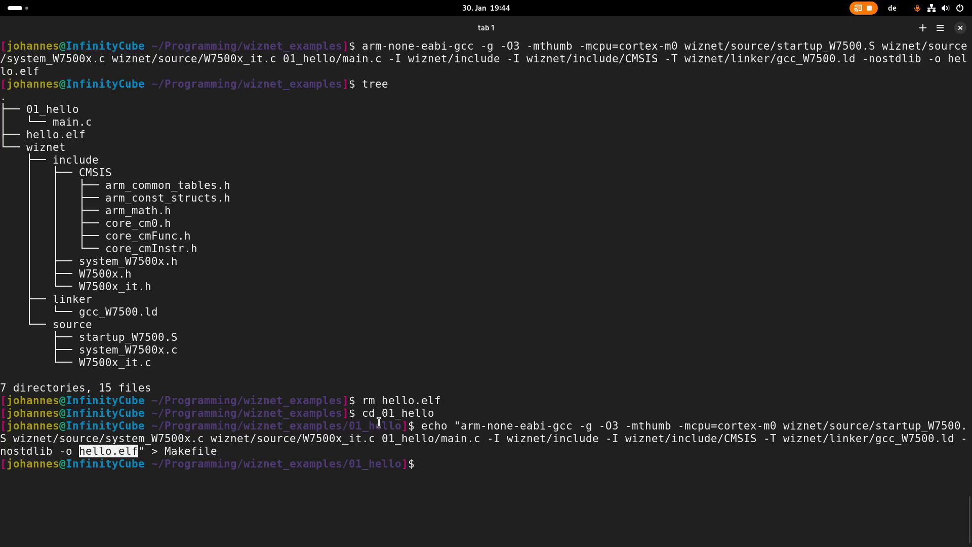
mouse_move(434, 428)
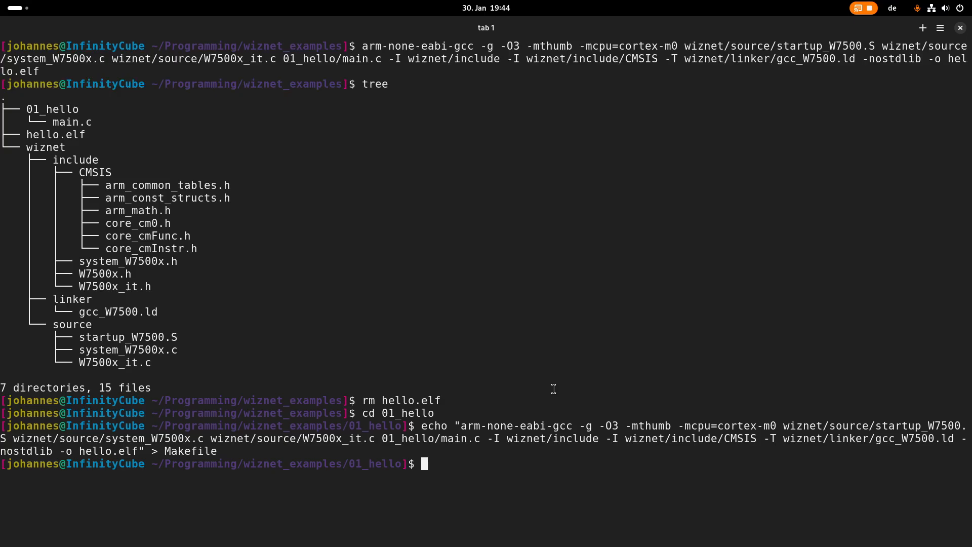
Step: Open the Makefile in vim, quit without changes, and reopen it
type("vim")
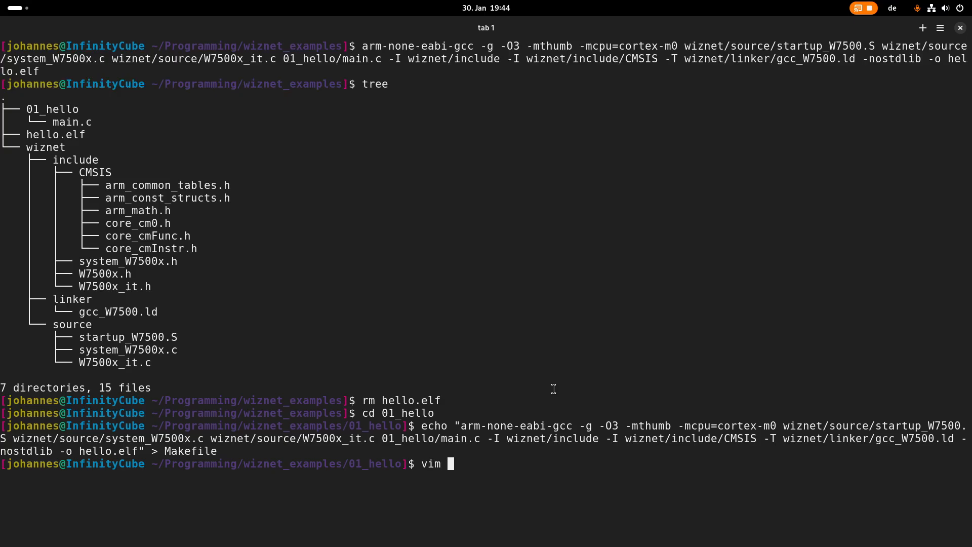
type("Makefile")
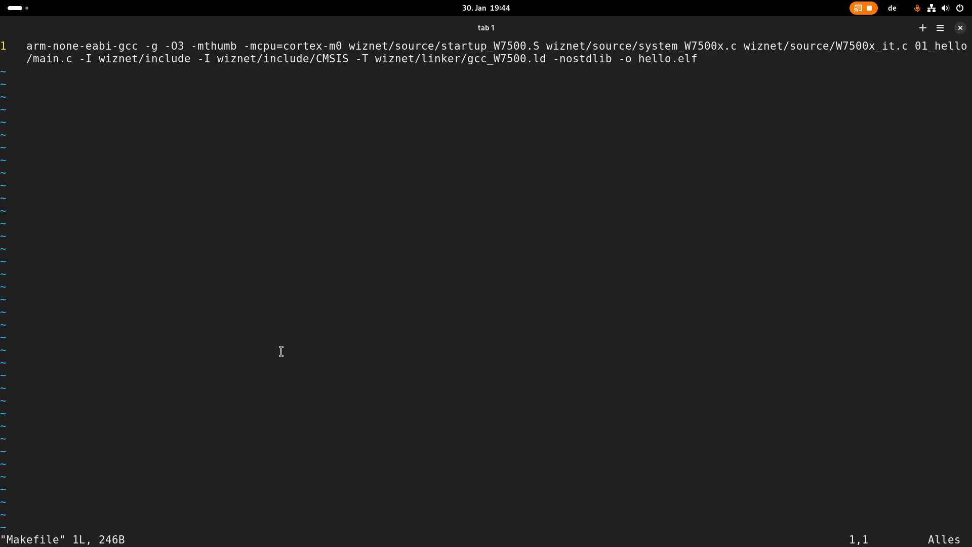
type(":q")
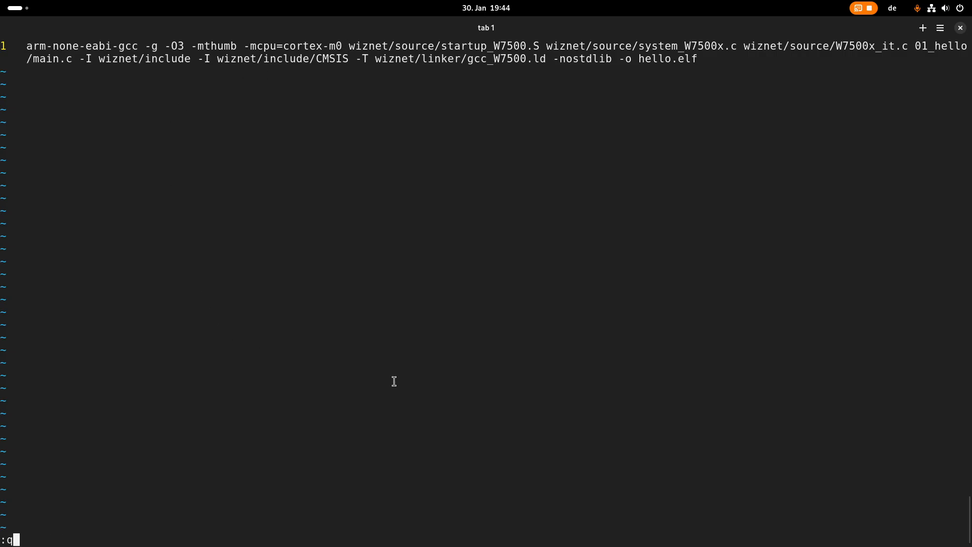
key("Return")
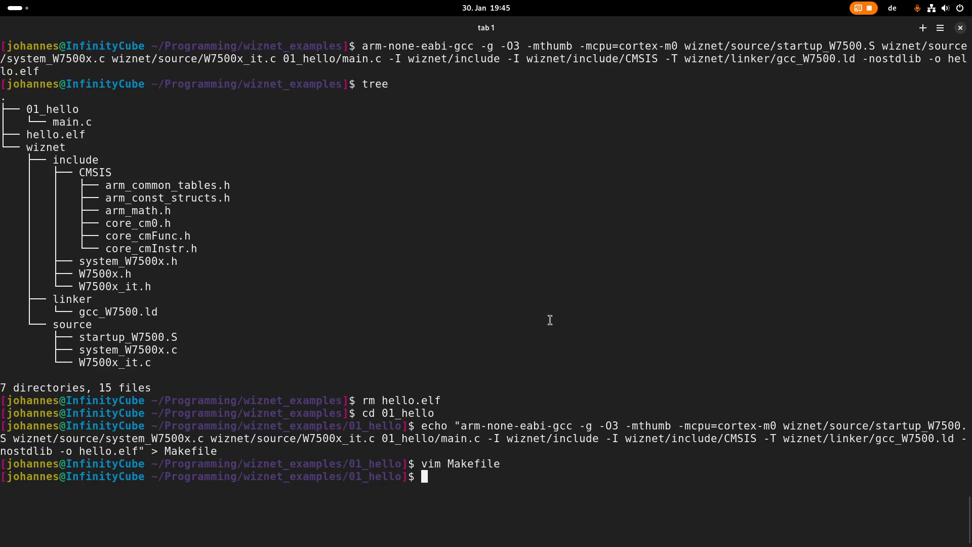
key("Return")
type(":")
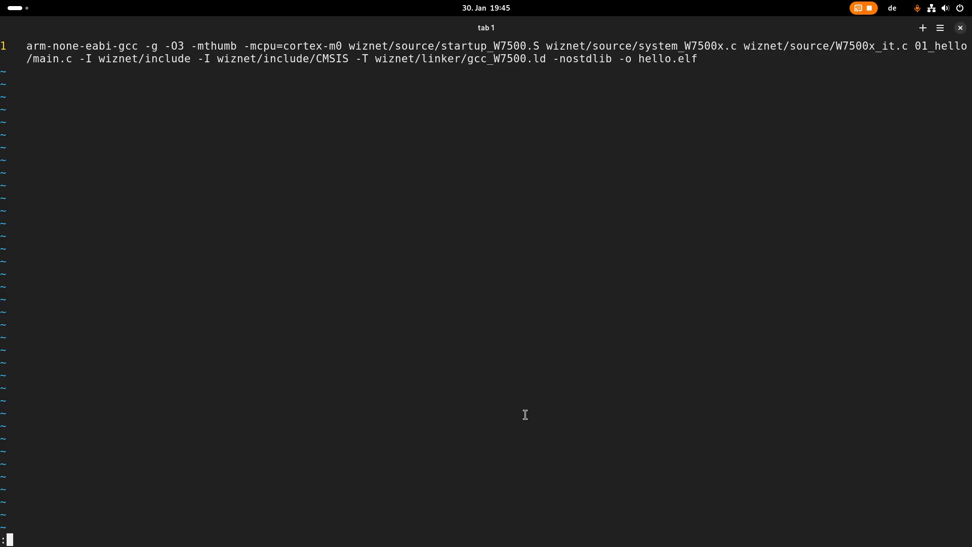
Step: Substitute every wiznet/ path with ../wiznet/ and open a blank line above
type("%s/W")
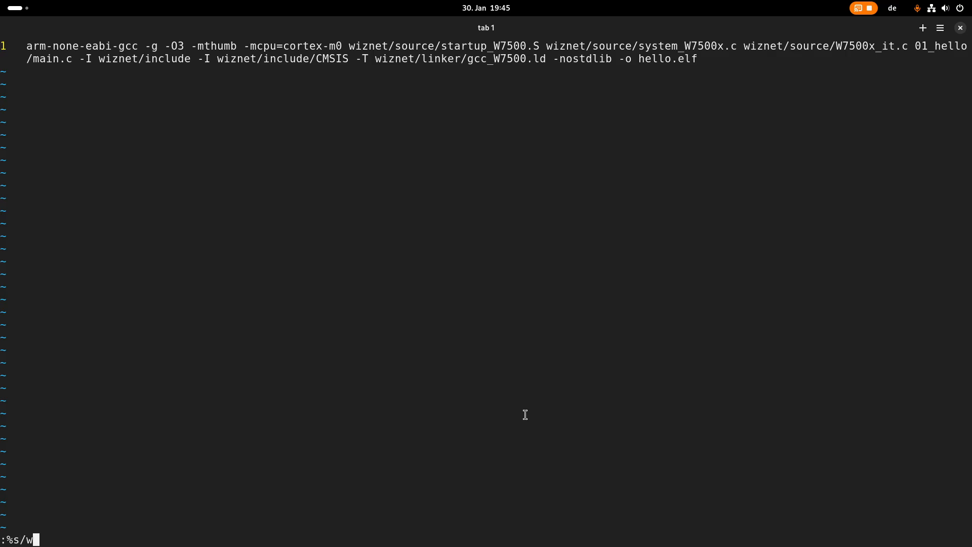
type("iznet/")
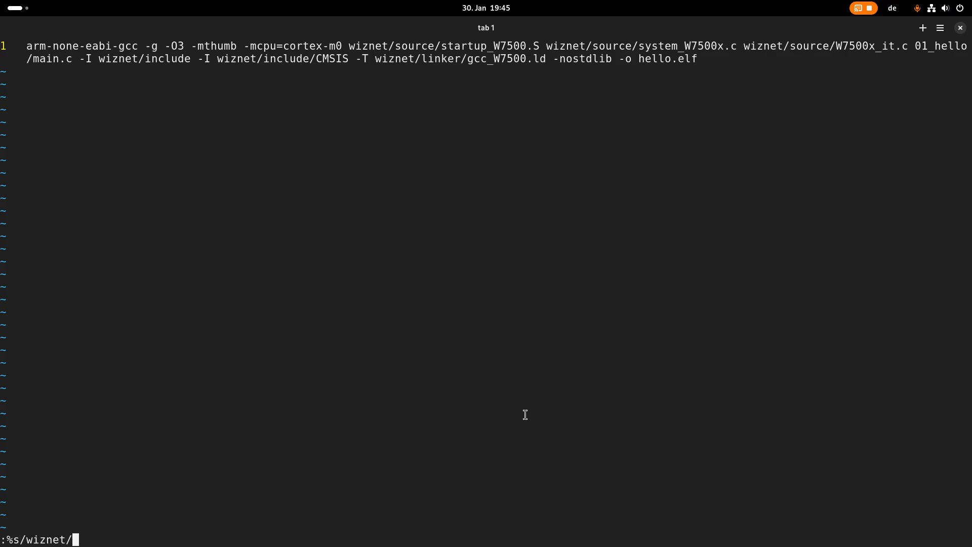
type("..\\")
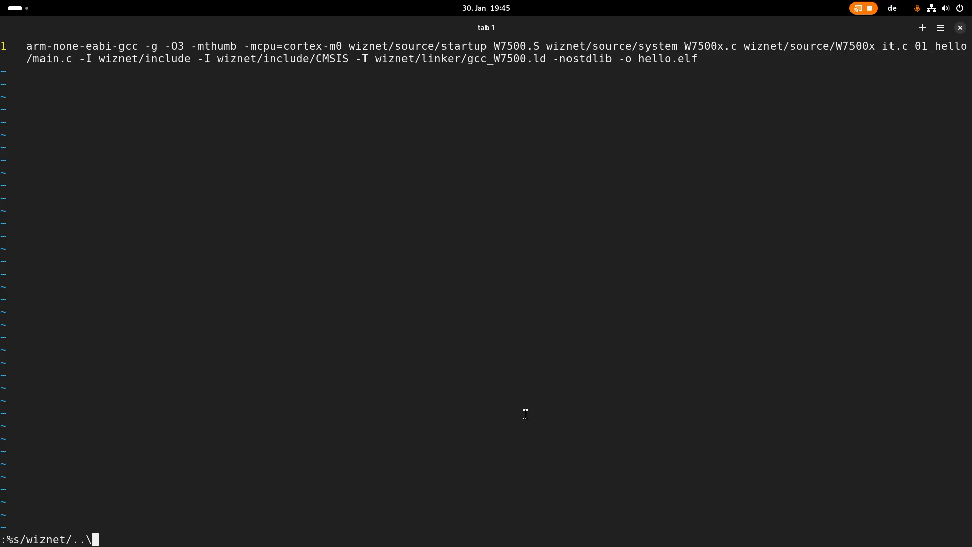
type("/")
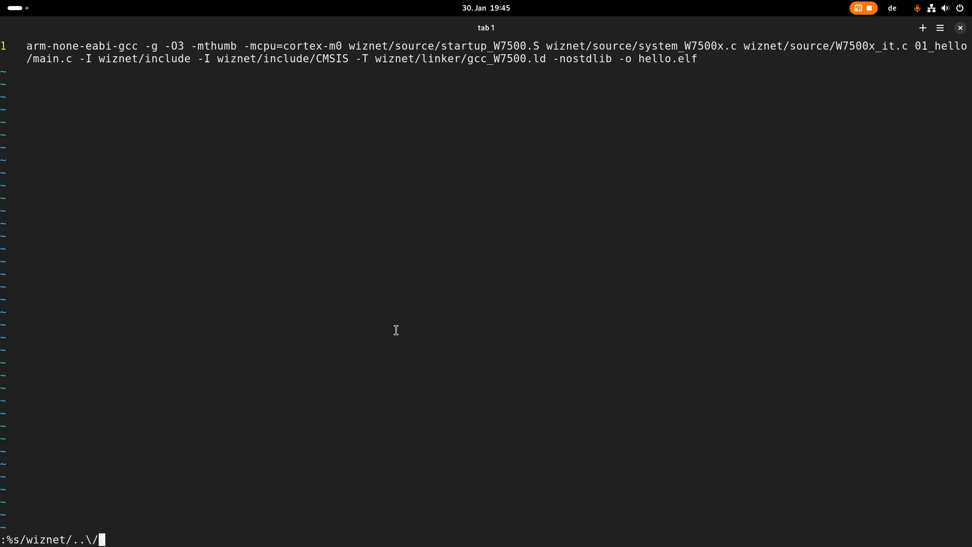
mouse_move(401, 333)
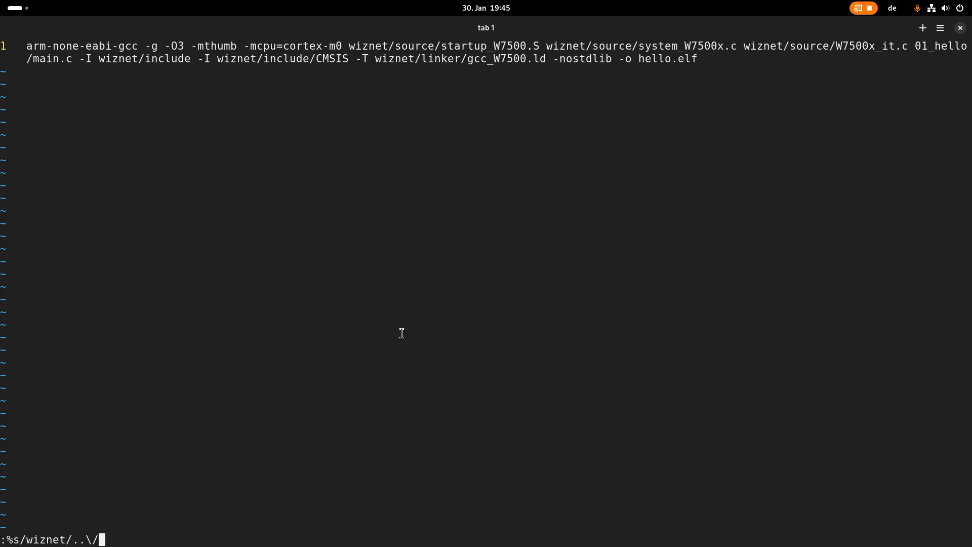
type("wiznet/")
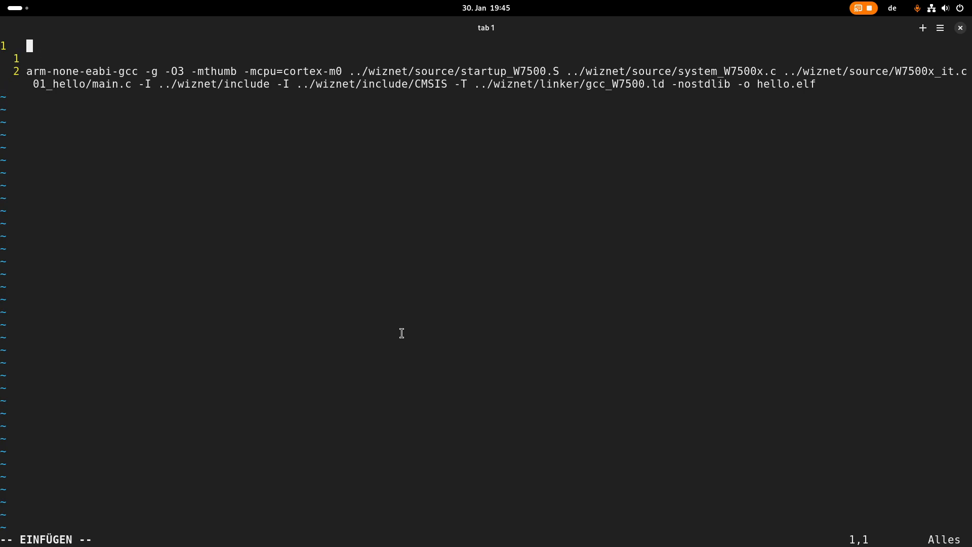
Step: Add an all: target over the tab-indented gcc recipe and save with :x
type("all:")
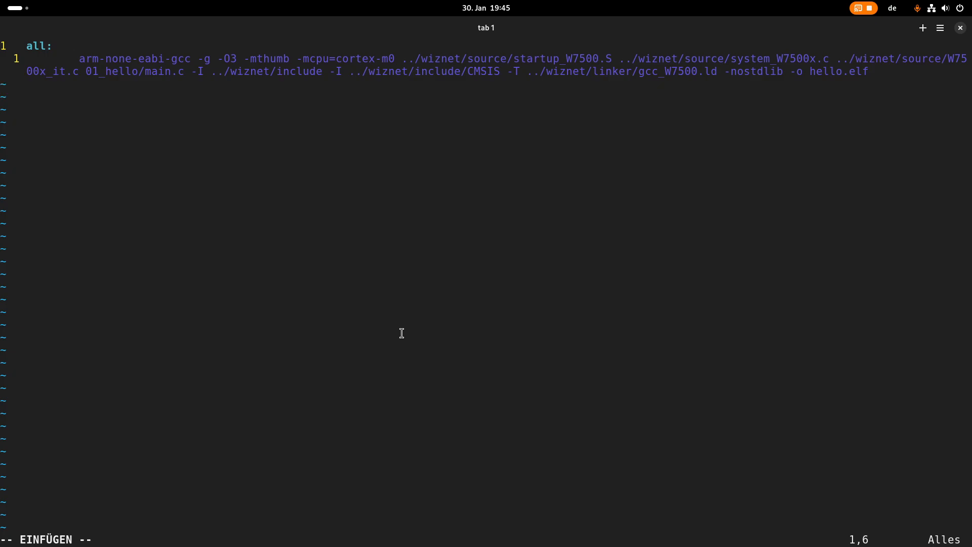
key("Space")
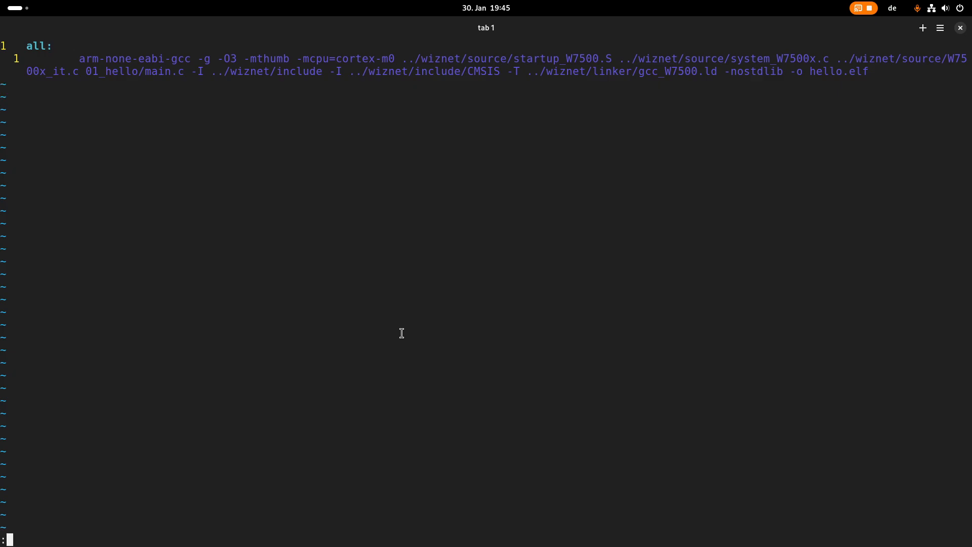
type(":x")
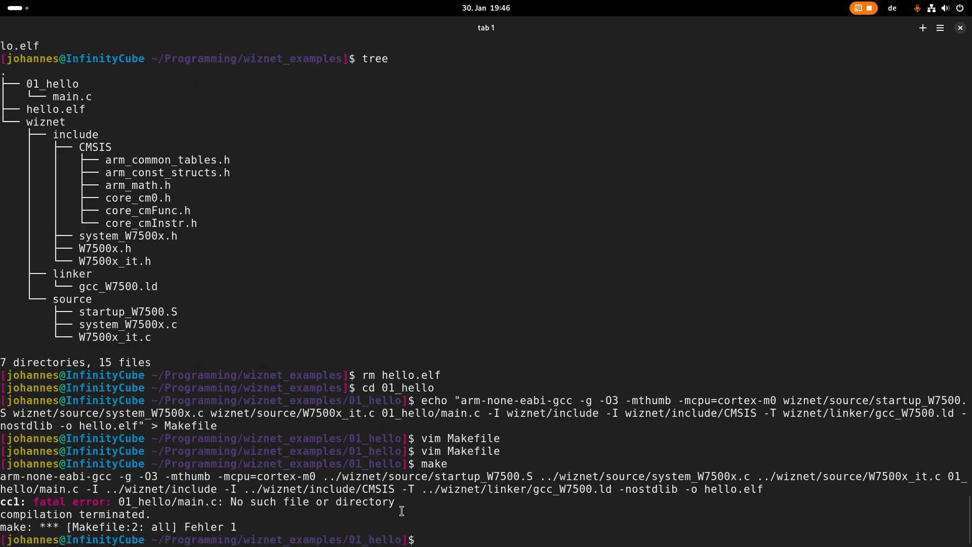
Step: Reopen the Makefile in vim to fix the main.c path and rebuild with make
type("vim Makefile")
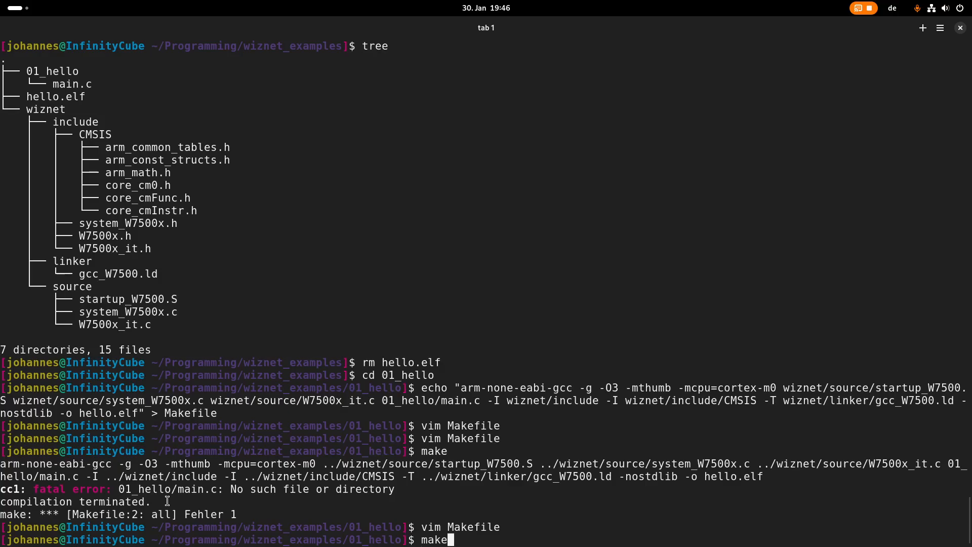
key("Return")
type("C")
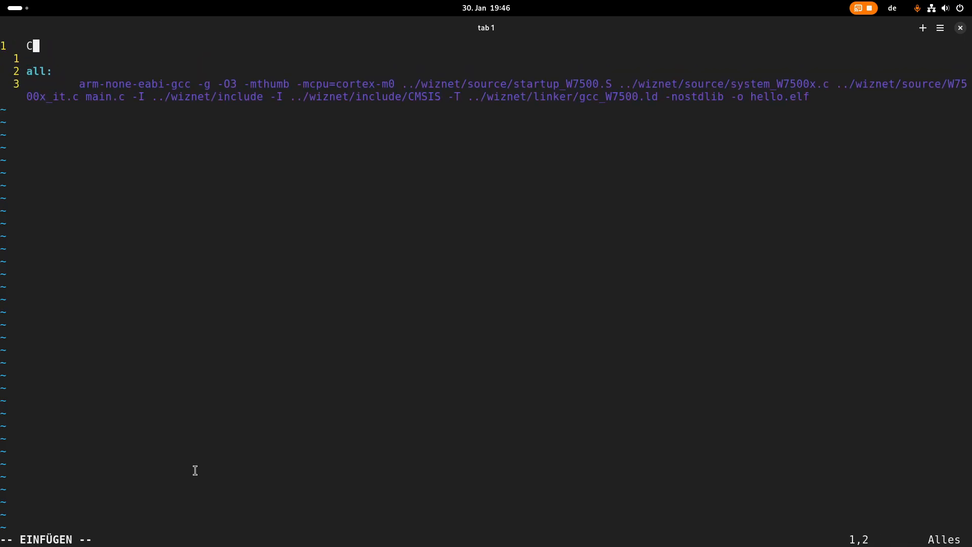
Step: Define CROSS_COMPILE := arm-none-eabi- and CC := $(CROSS_COMPILE)gcc
type("ROSS_COMPILE :=")
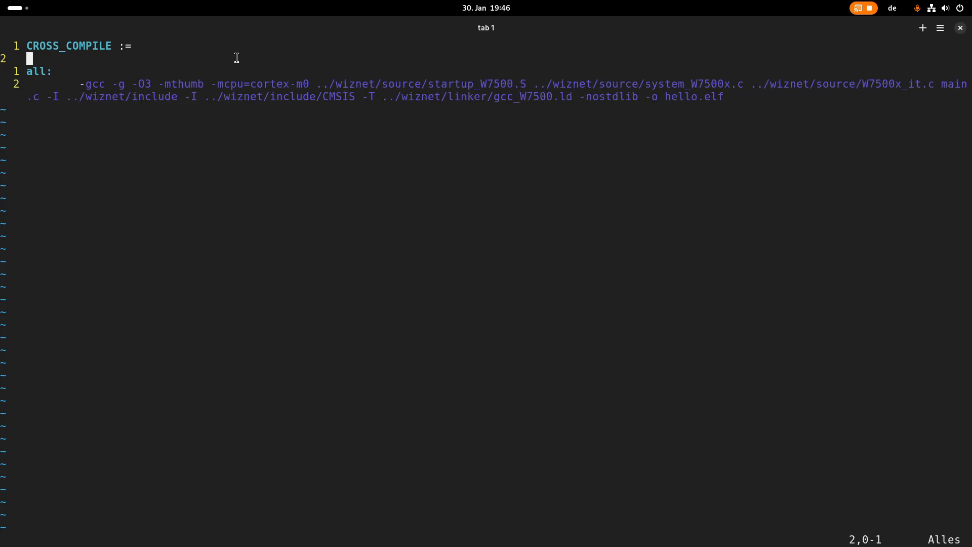
type("arm-none-eabi.")
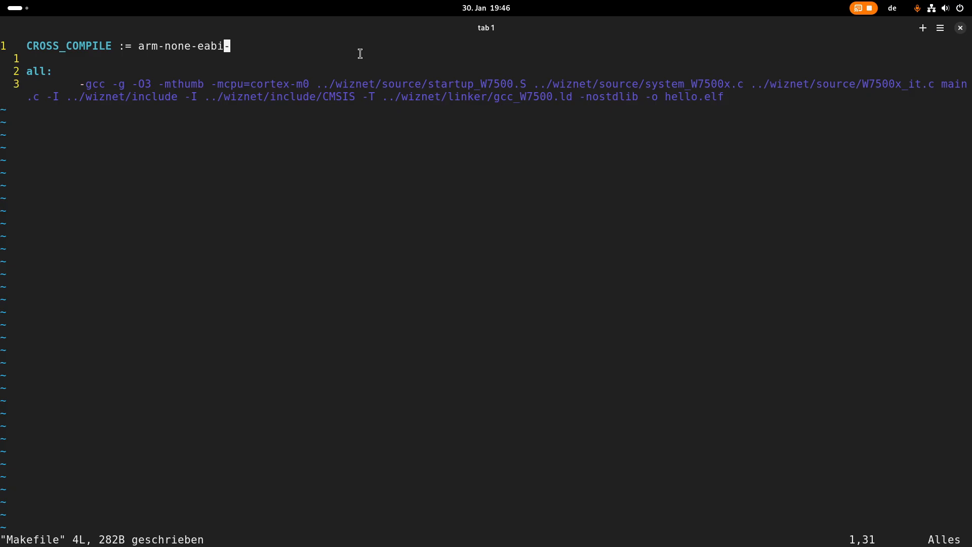
key("o")
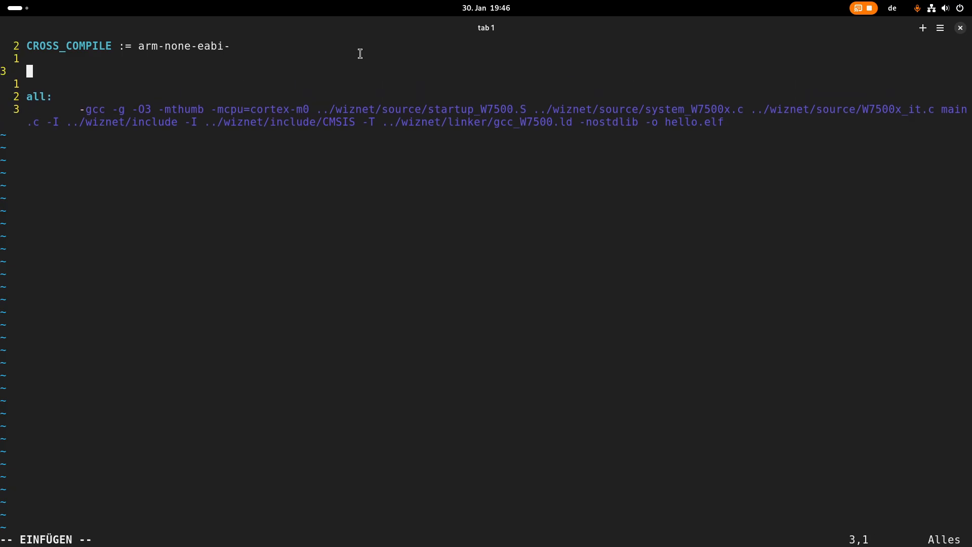
type("CC :=")
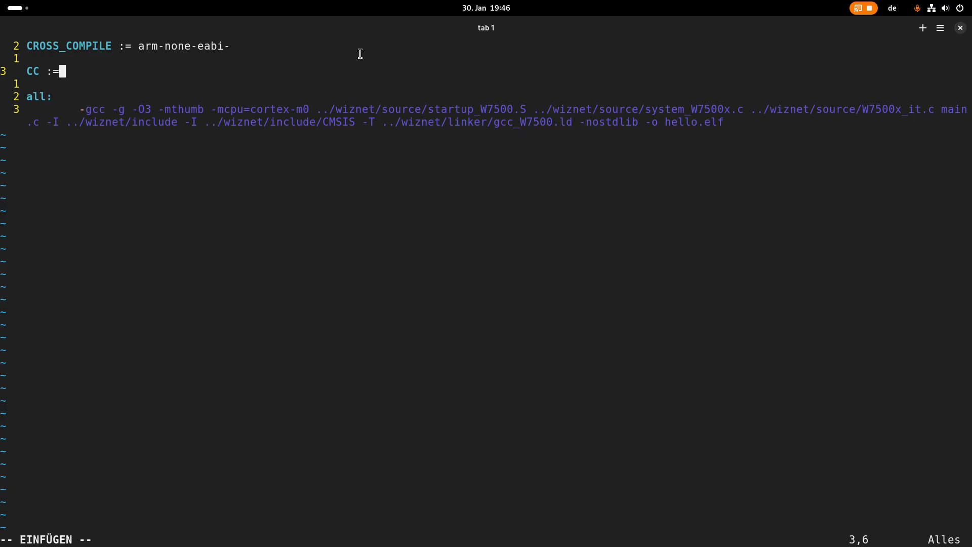
type("$")
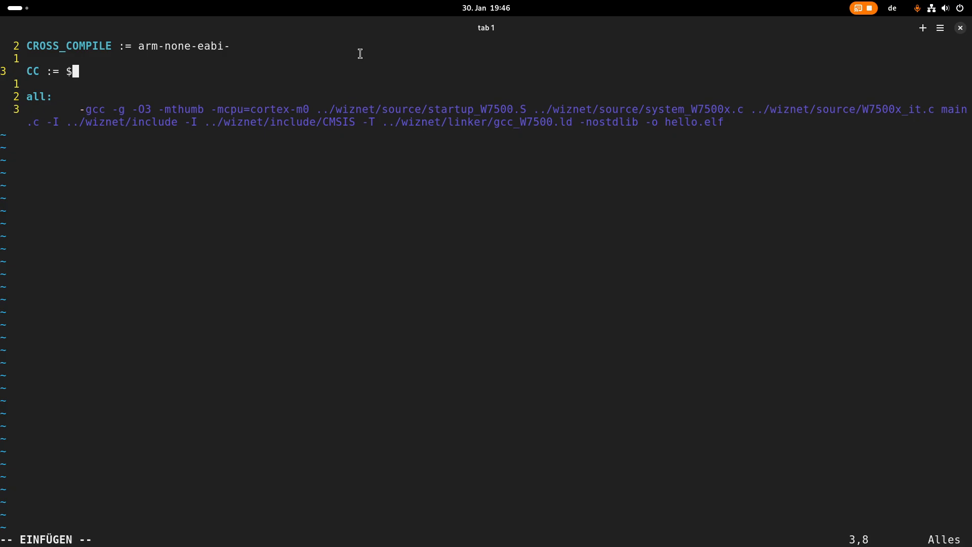
type("(CROSS_COMPILE")
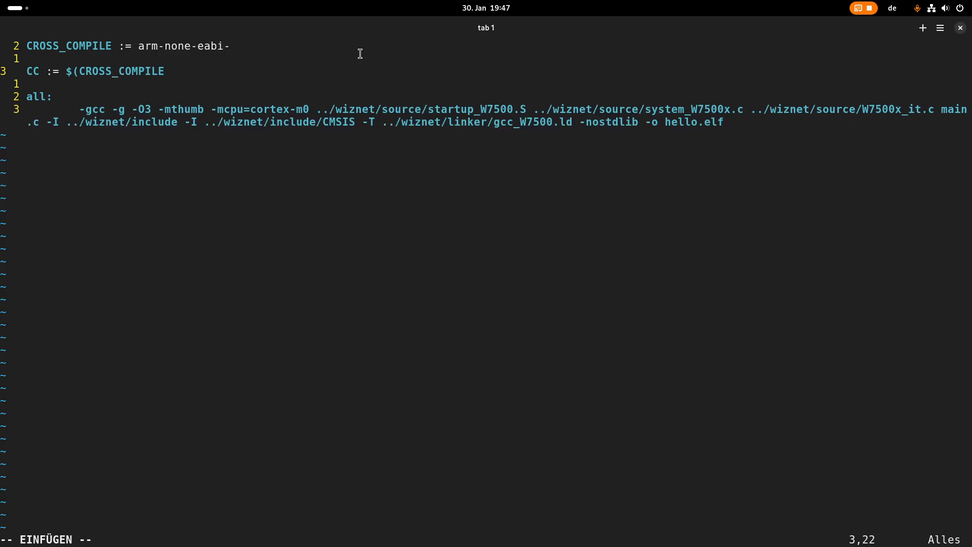
type(")g")
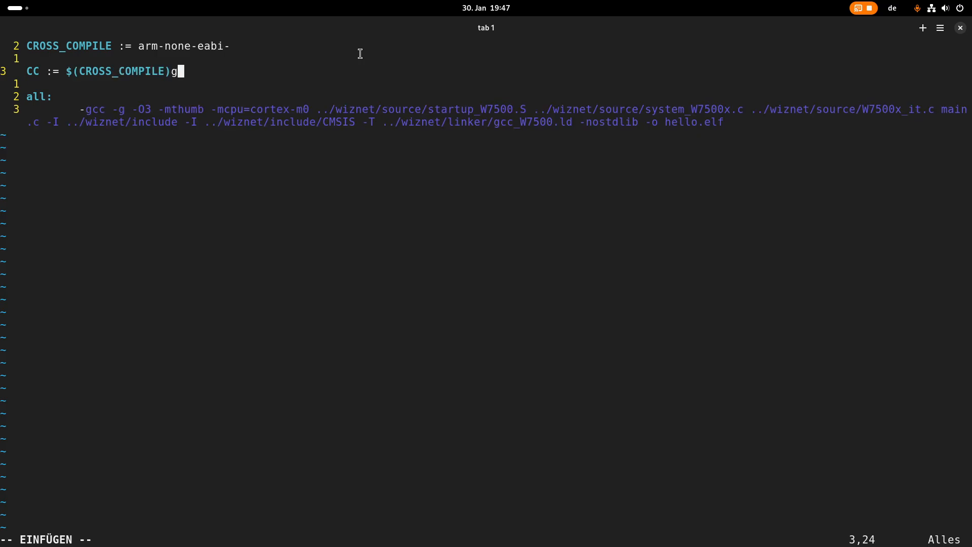
type("cc")
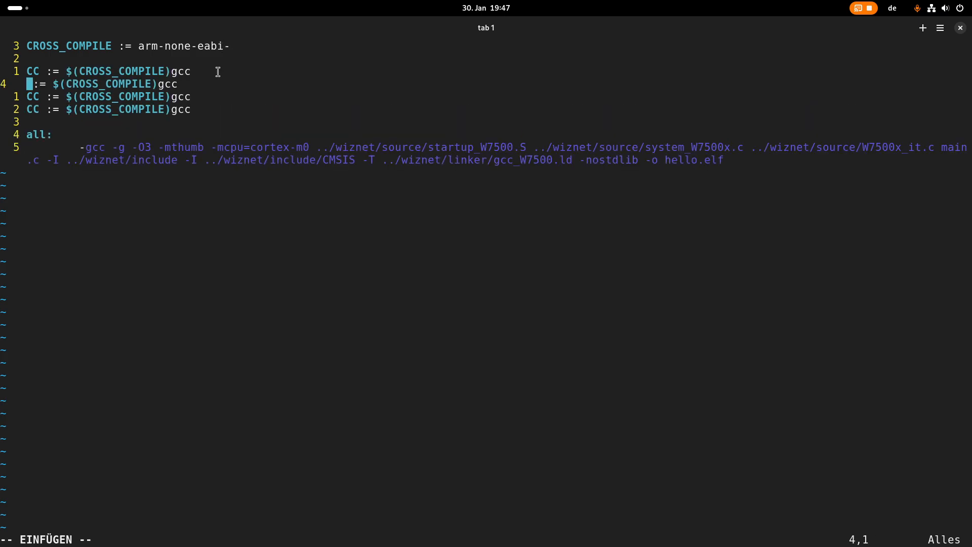
Step: Add AS, LD and OBJCOPY := $(CROSS_COMPILE)objcopy lines, then begin a comment line
type("AS")
left_click(110, 96)
type("LD")
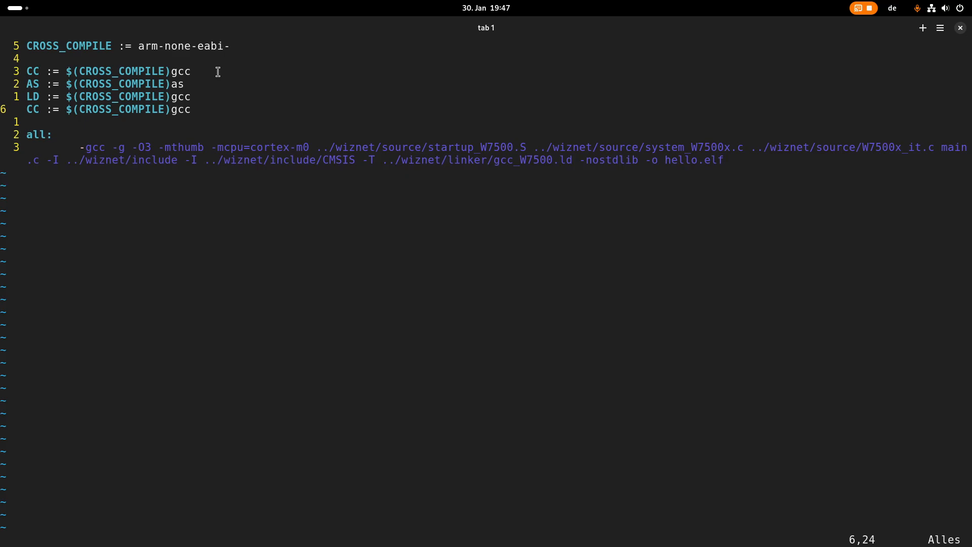
key("i")
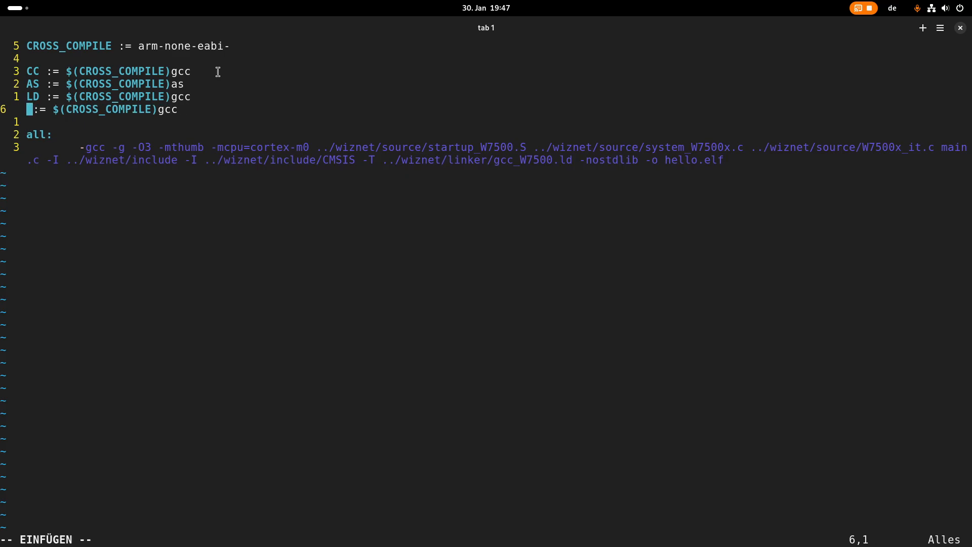
type("OBJCOPY")
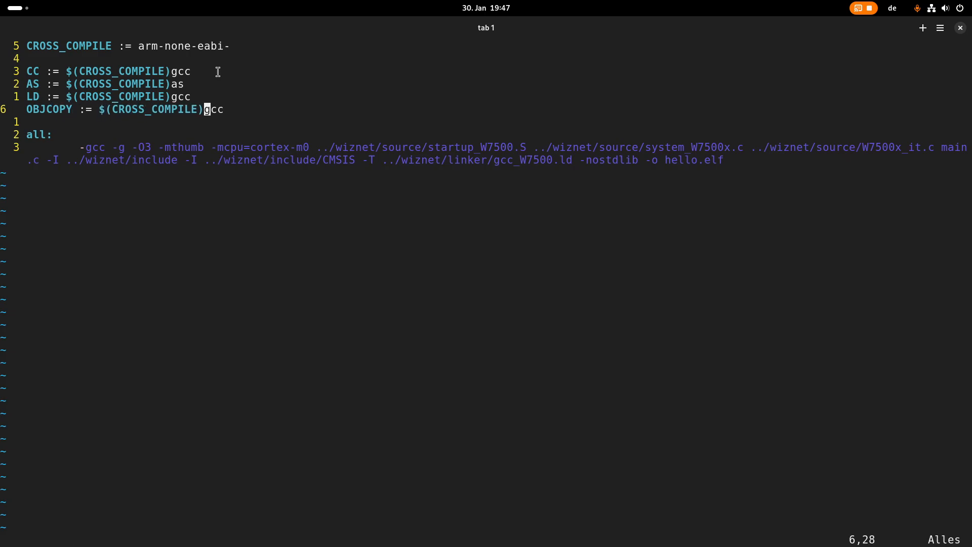
key("i")
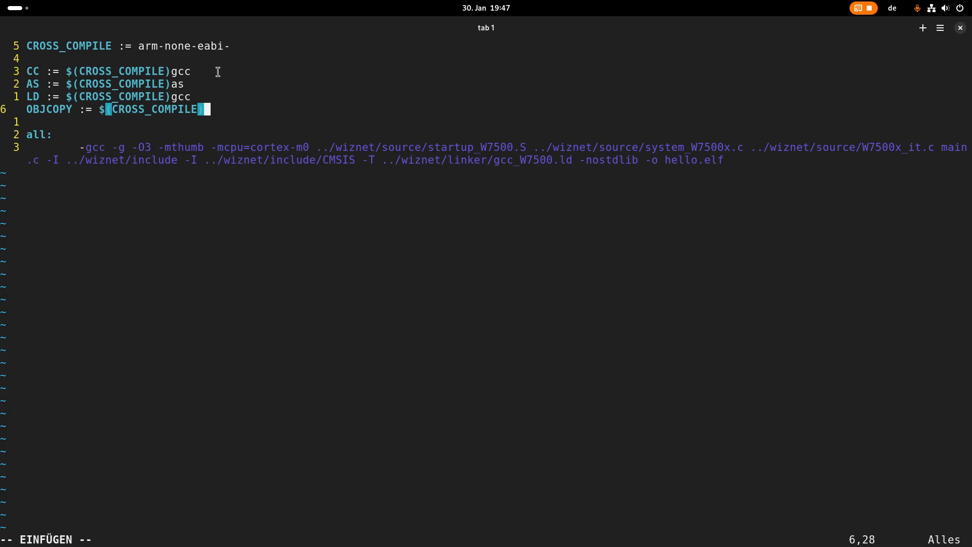
type("obycopy")
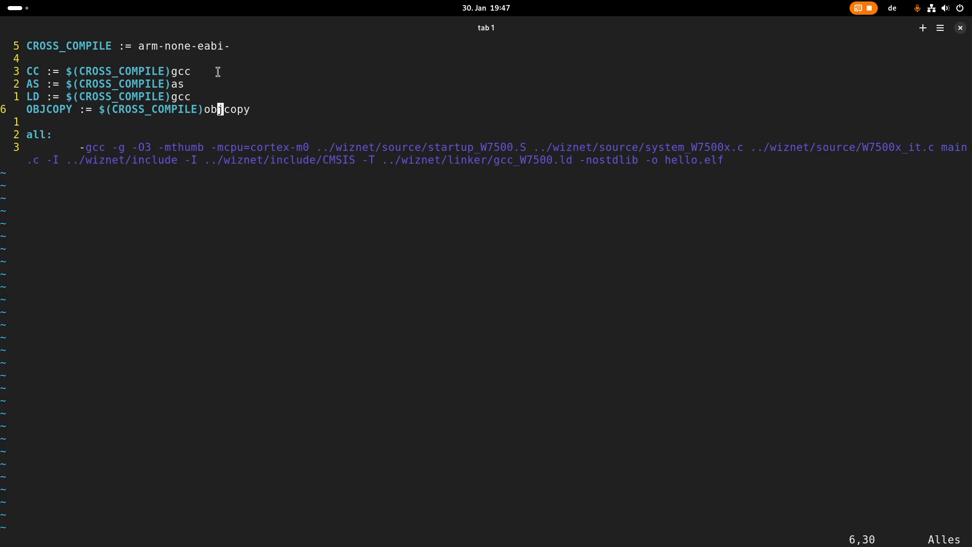
key("o")
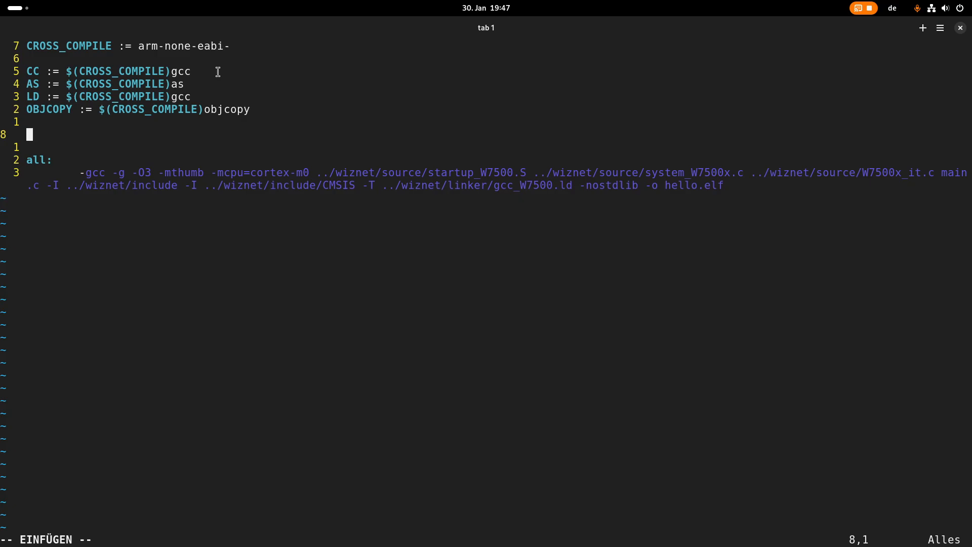
type("#")
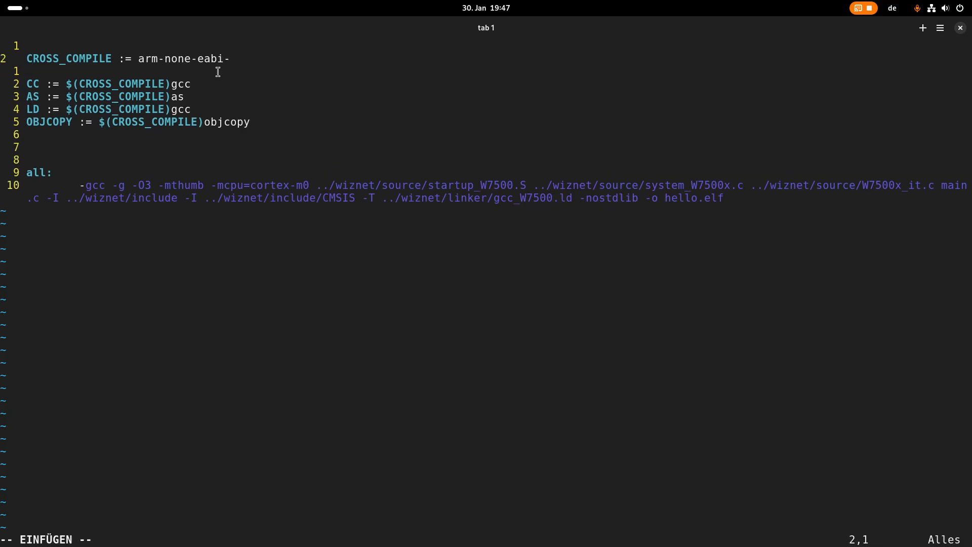
Step: Add '# Setup Toolchain' and '# Source files' comment headers
type("#")
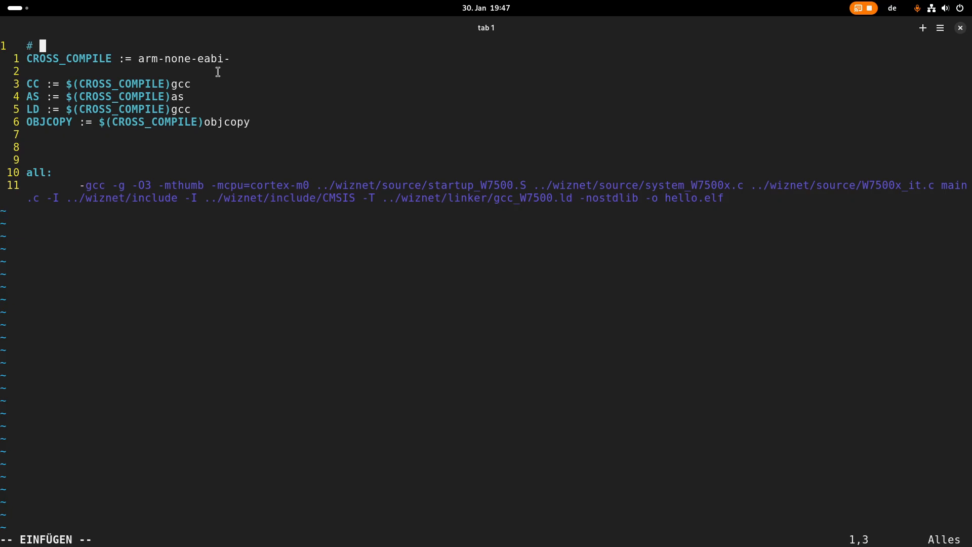
type("Setup Toolchain")
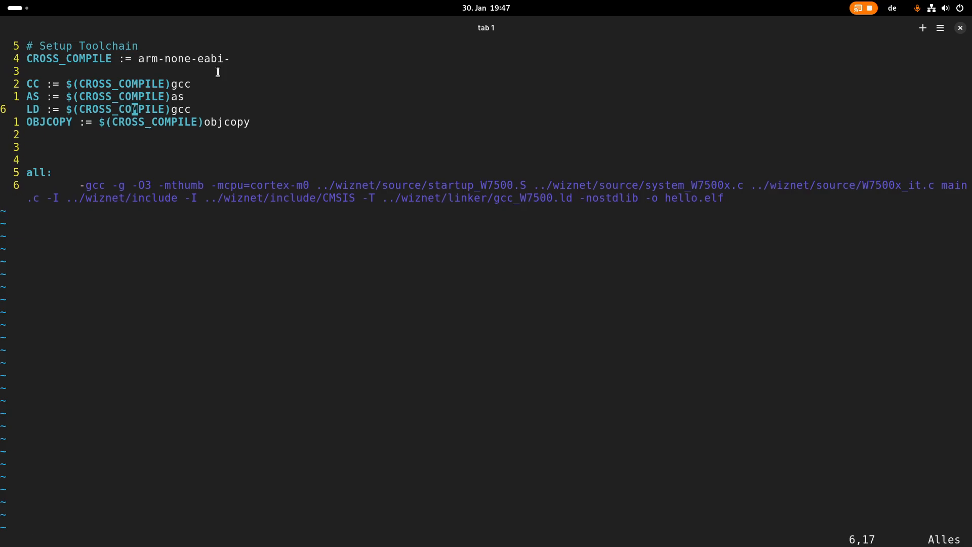
type("# S")
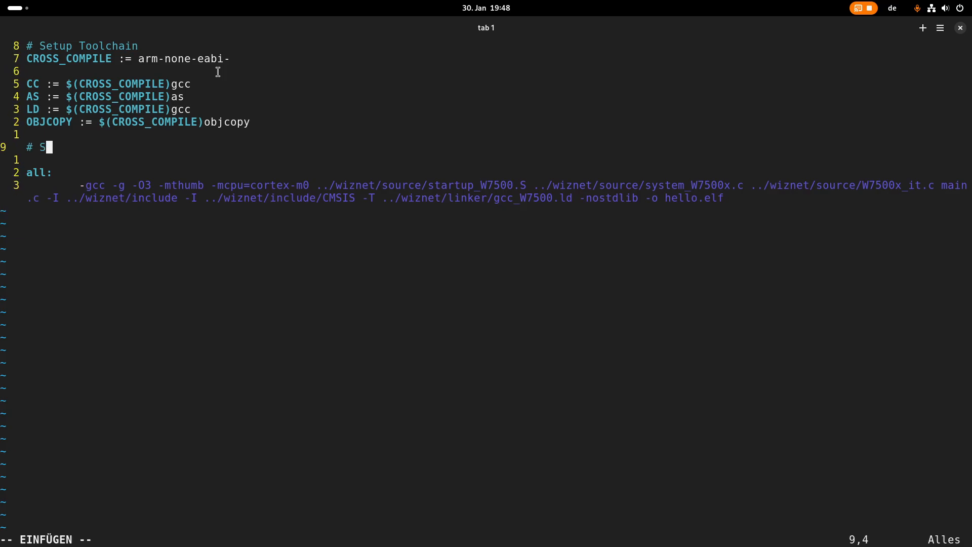
type("or")
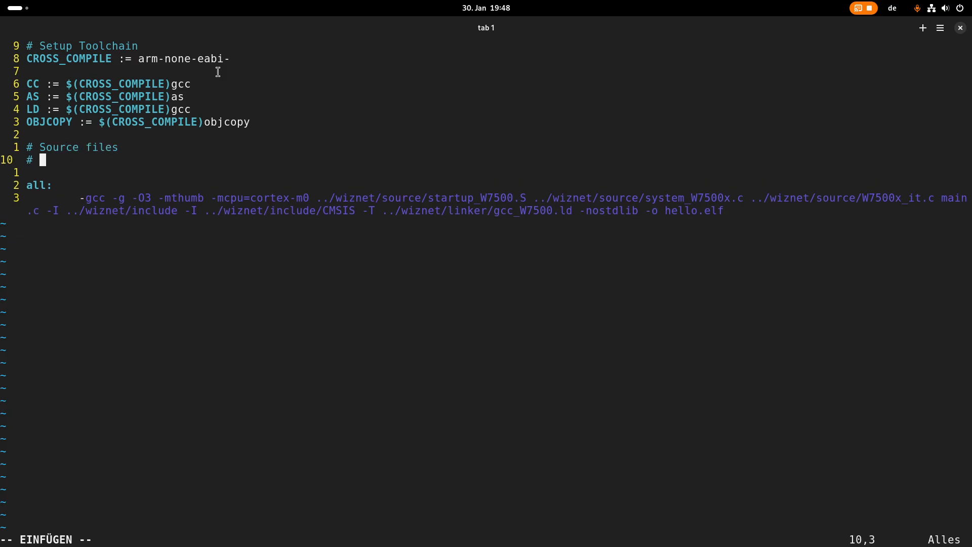
Step: Set SRC to system_W7500x.c, W7500x_it.c, main.c and ASRC to startup_W7500.S
type("SRC")
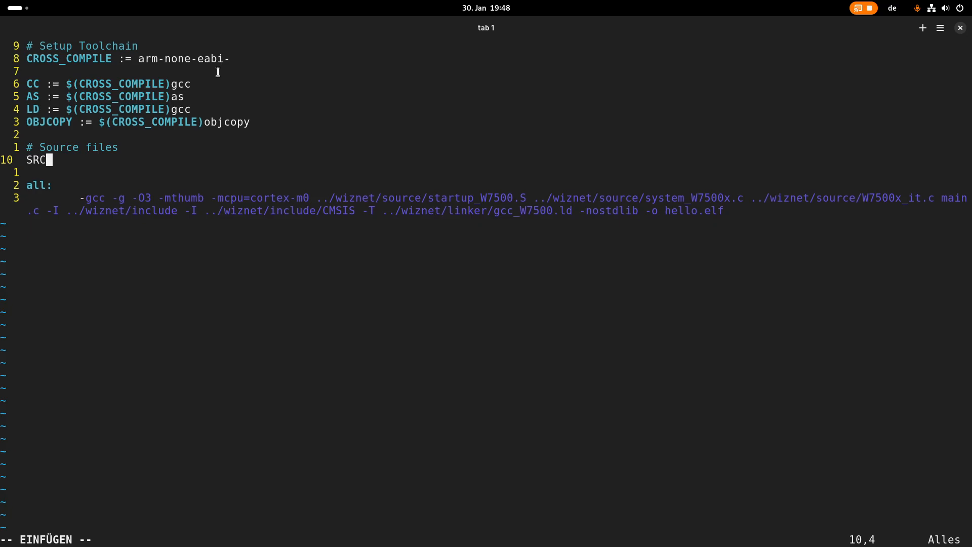
type(":=")
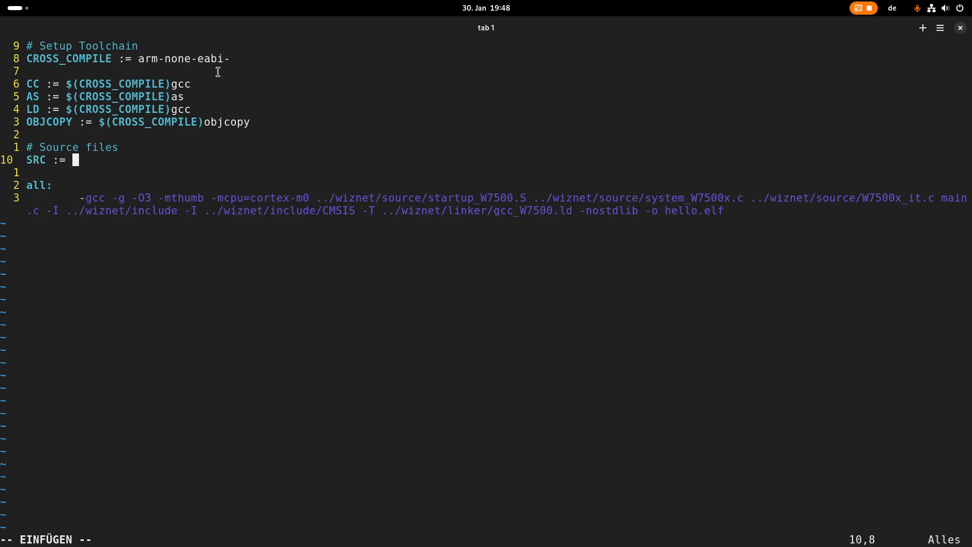
type("ASRC :=")
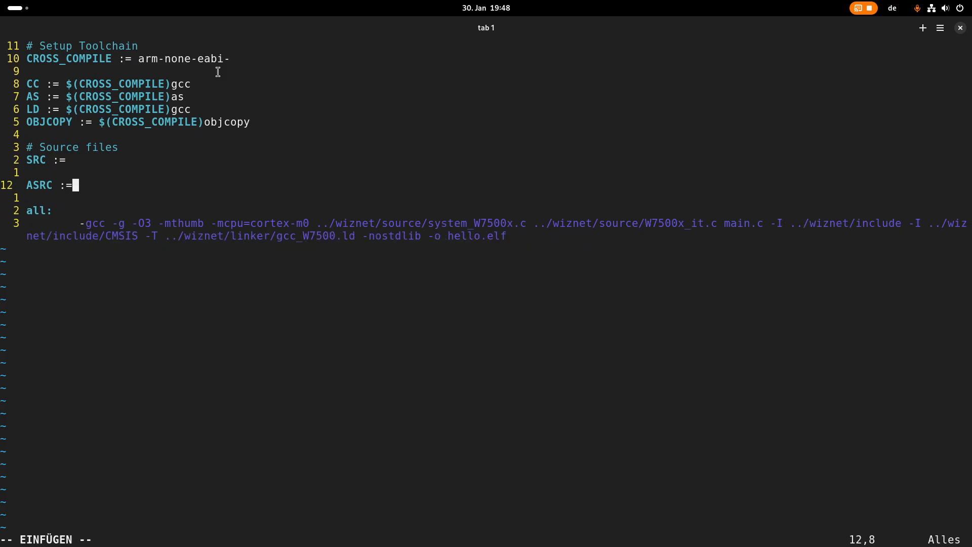
type("../wiznet/source/startup_W7500.S")
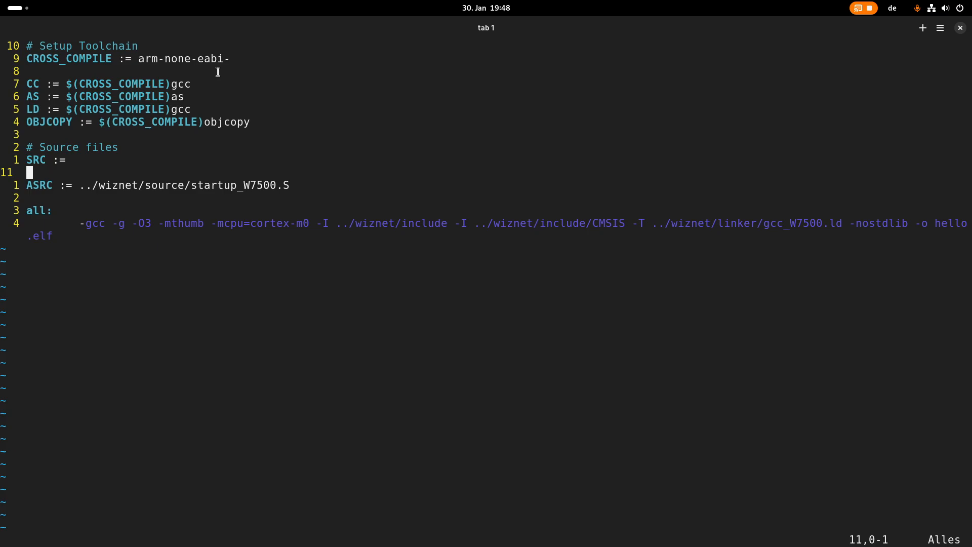
type("../wiznet/source/system_W7500x.c ../wiznet/source/W7500x_it.c main.c")
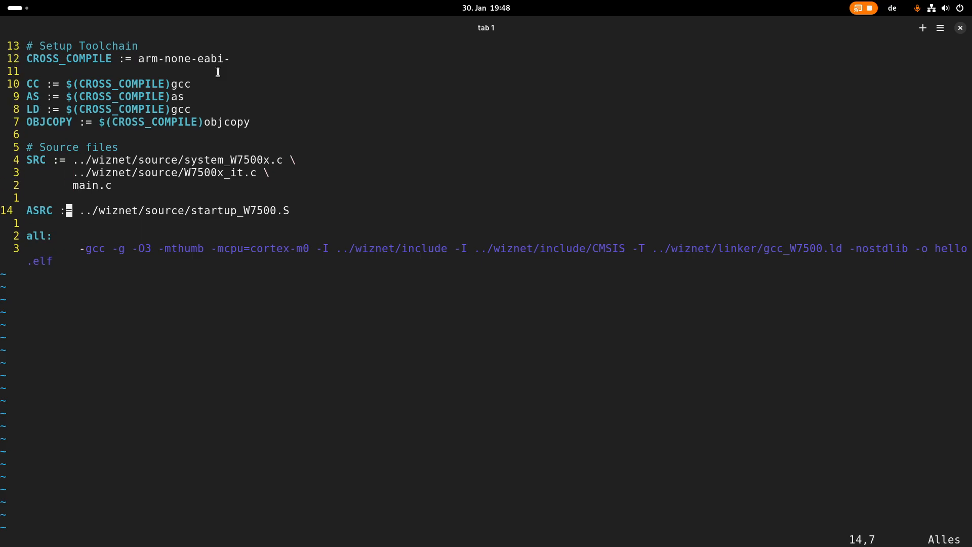
Step: Add OBJ := $(SRC:.c=.o) $(ASRC:.S=.o) below ASRC
type("OB")
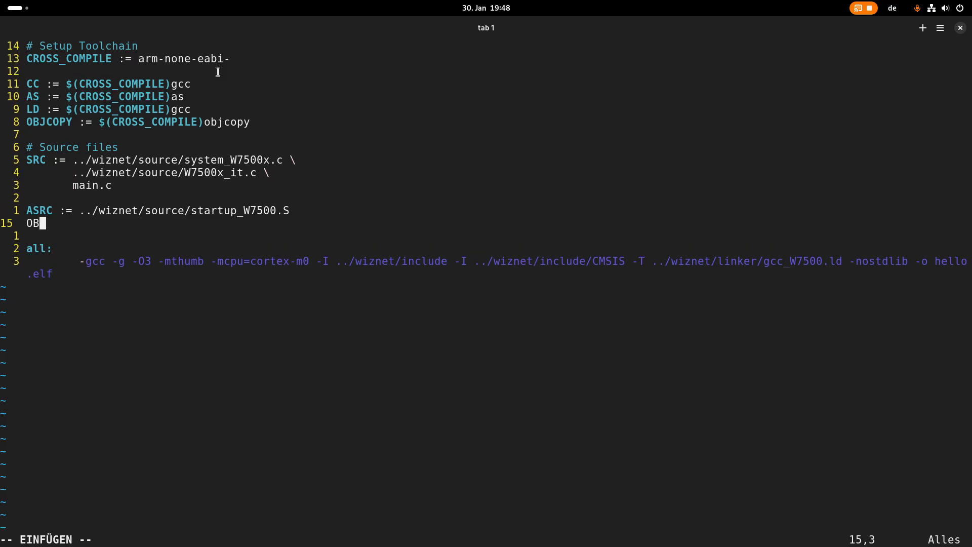
type("J :=")
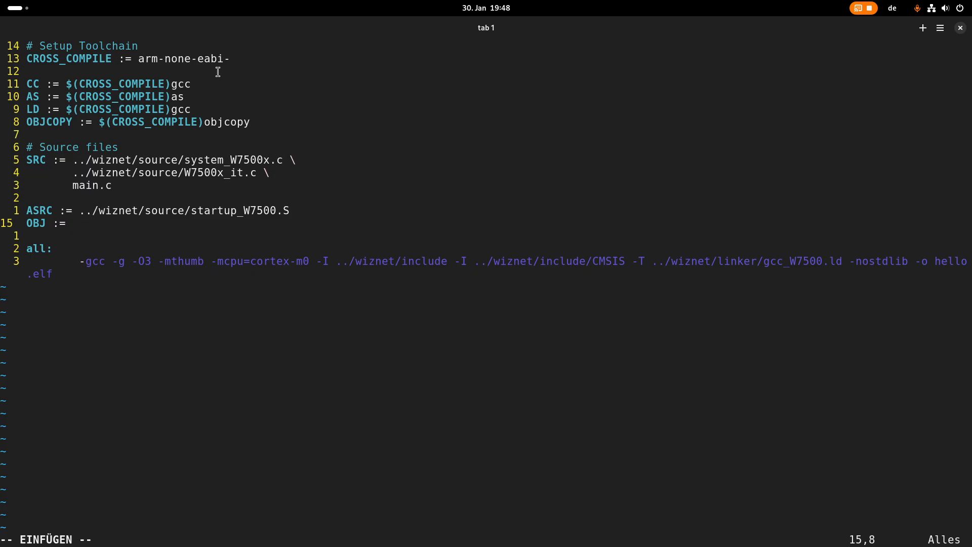
type("$(")
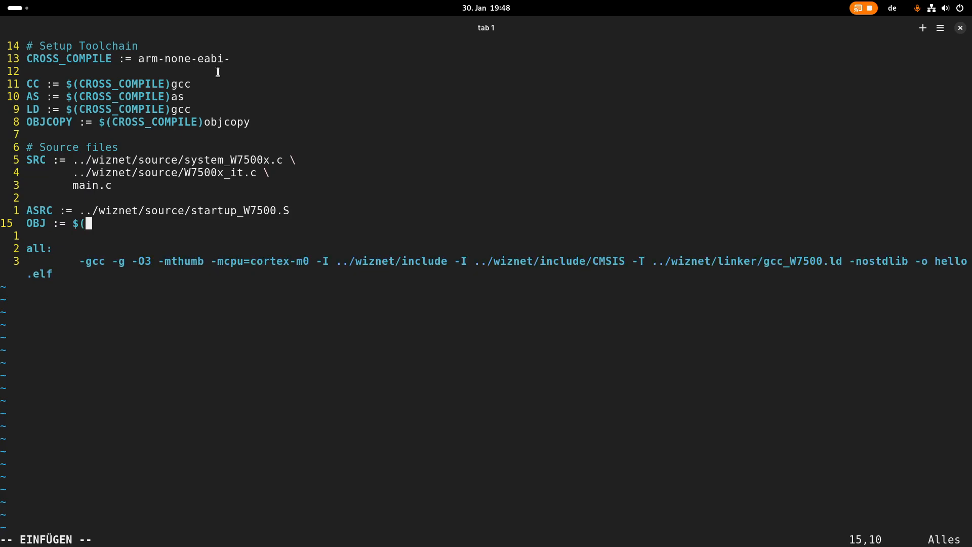
type("SRC")
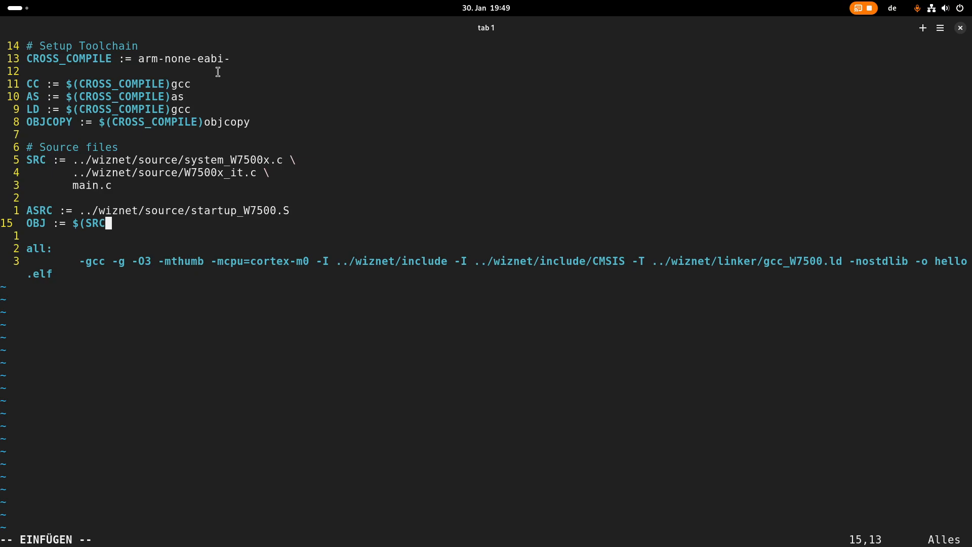
type(":")
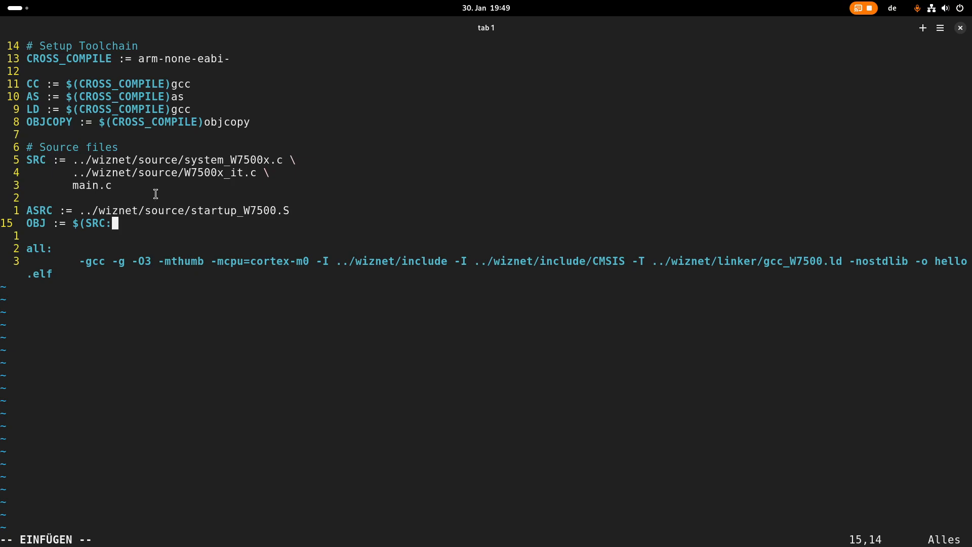
type(".c")
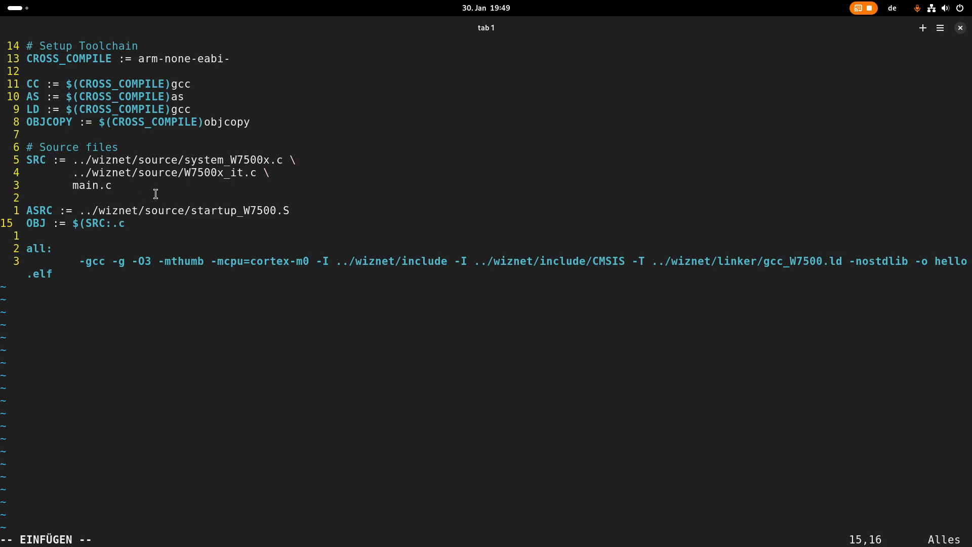
type("=.o) $(ASRC:.S=.o")
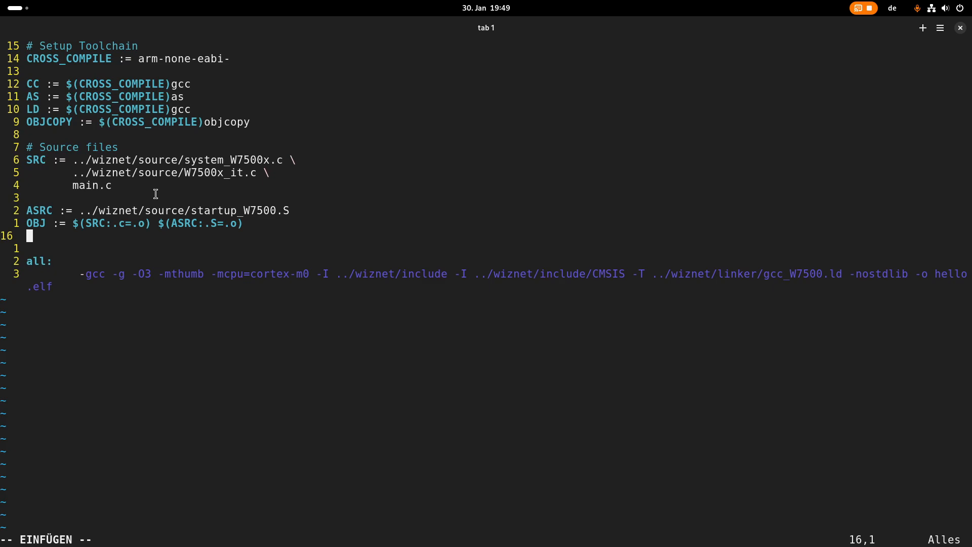
Step: Set INC to -I ../wiznet/include and -I ../wiznet/include/CMSIS on continuation lines
type("INC :=")
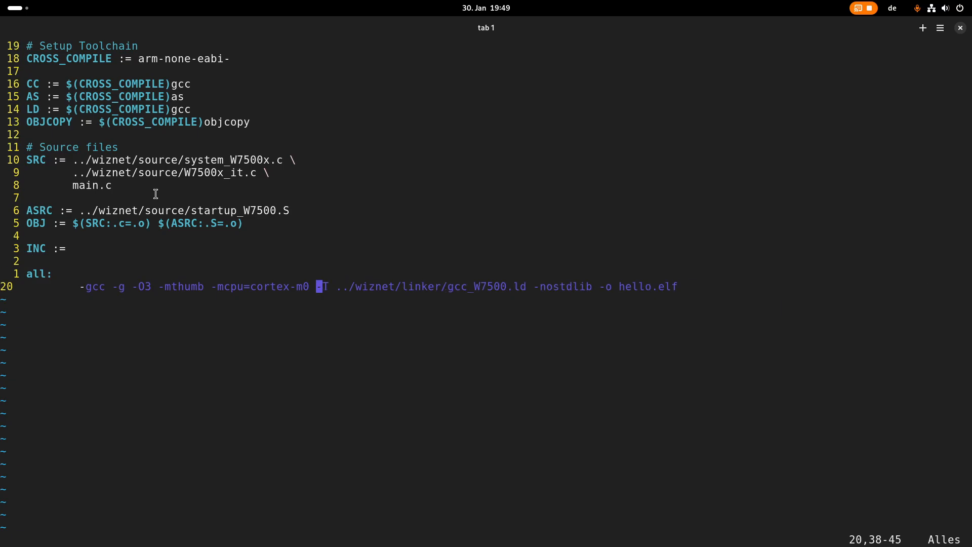
type("-I ../wiznet/include -I ../wiznet/include/CMSIS")
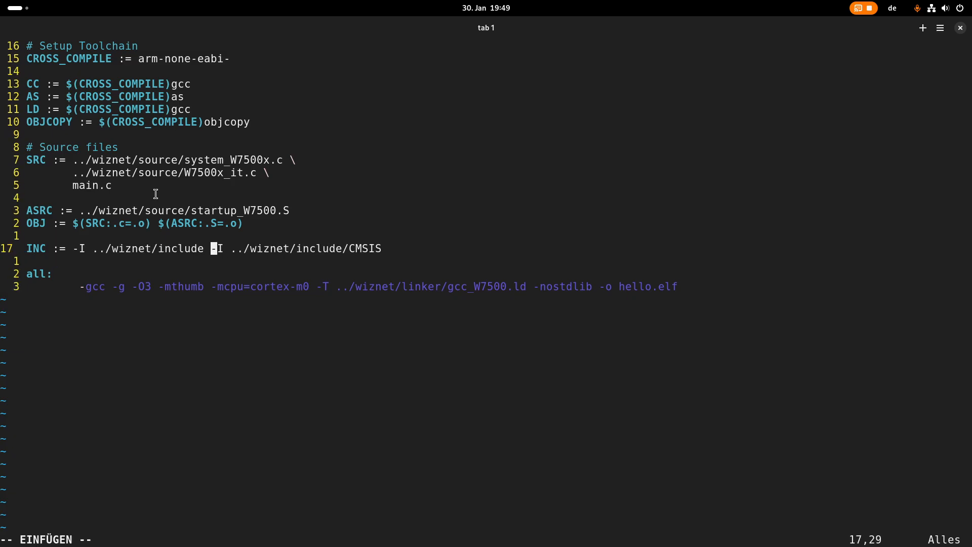
key("Return")
type("CF")
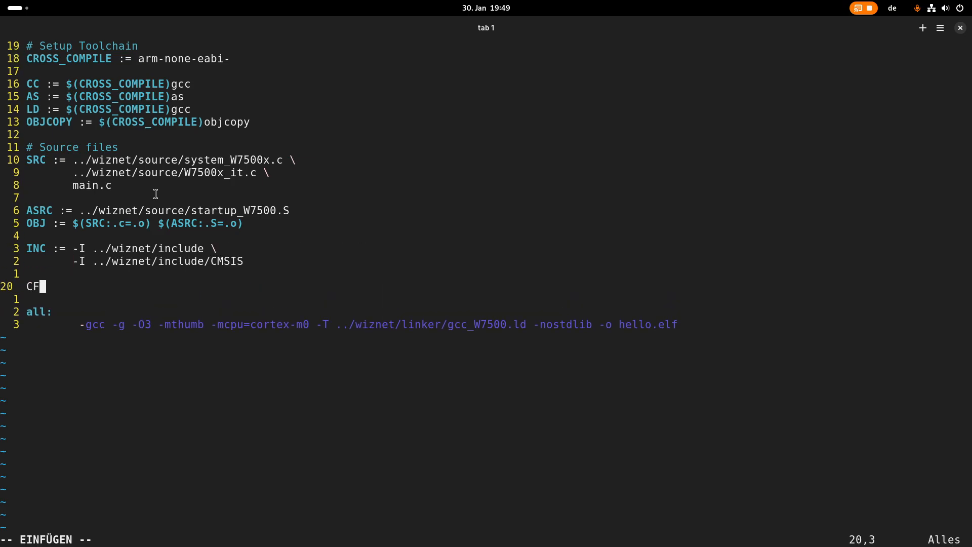
Step: Define CFLAGS = -g -O3 -mthumb -mcpu=cortex-m0 $(INC)
type("LAGS = -g -O3 -mthumb -mcpu=cortex-m0")
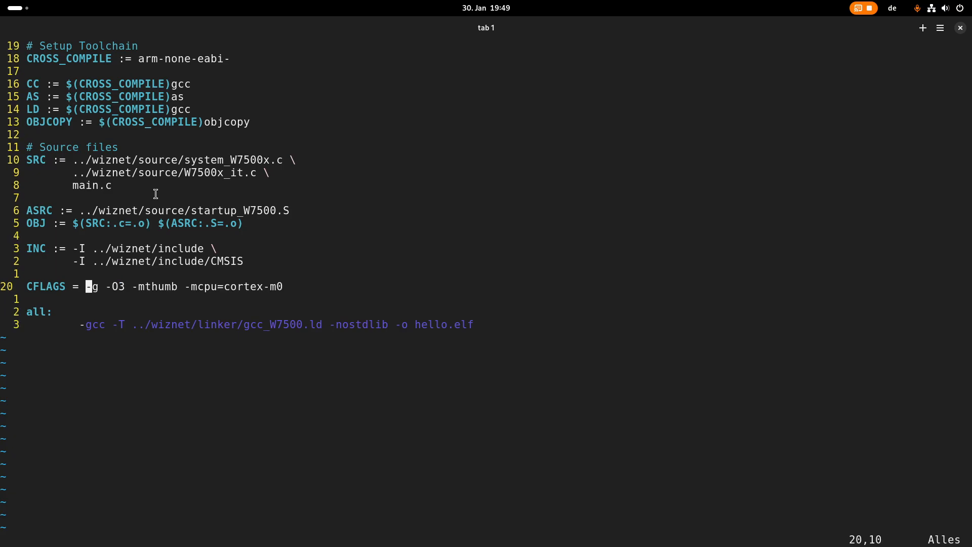
key("Right")
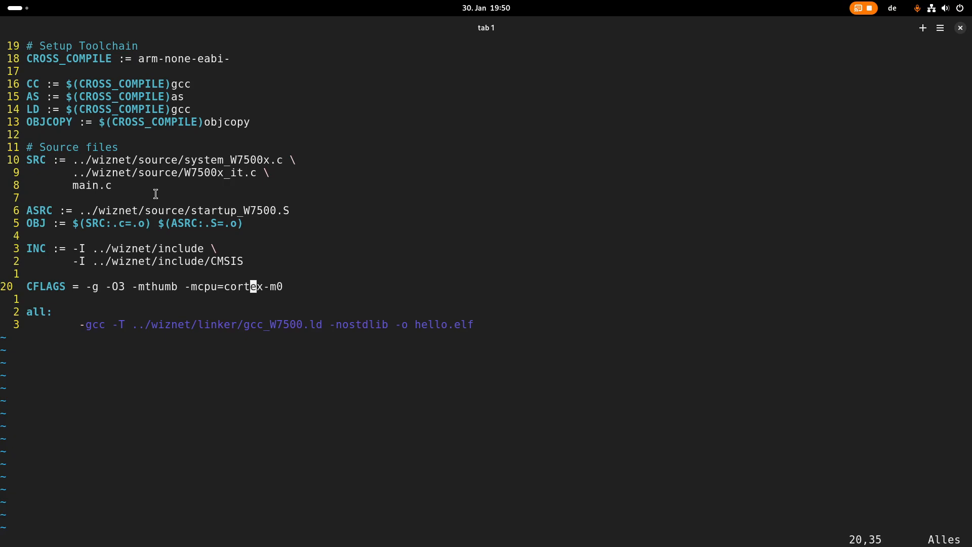
type("$(INC")
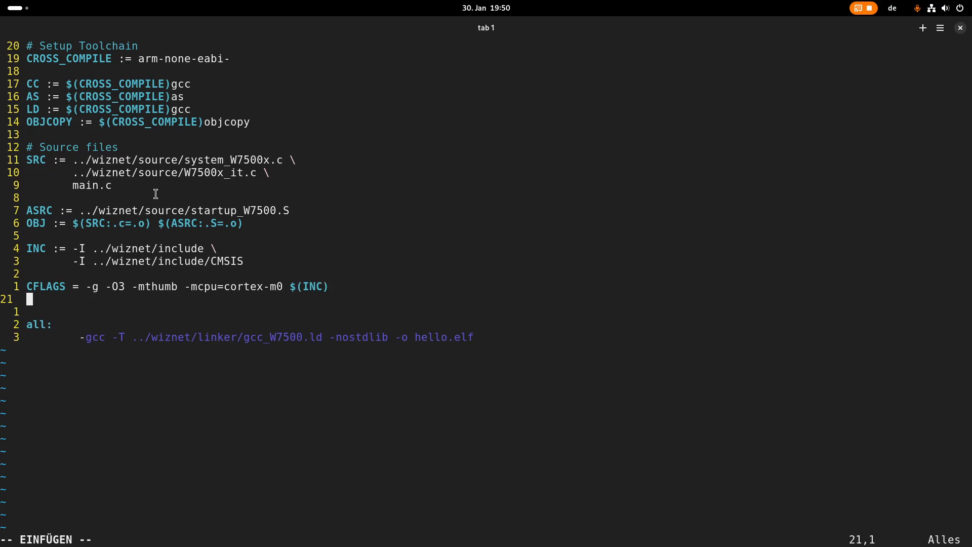
Step: Set LDFLAGS := -T ../wiznet/linker/gcc_W7500.ld -nostdlib, change CFLAGS to :=, and clear the all: gcc line
type("LDFLAGS :=")
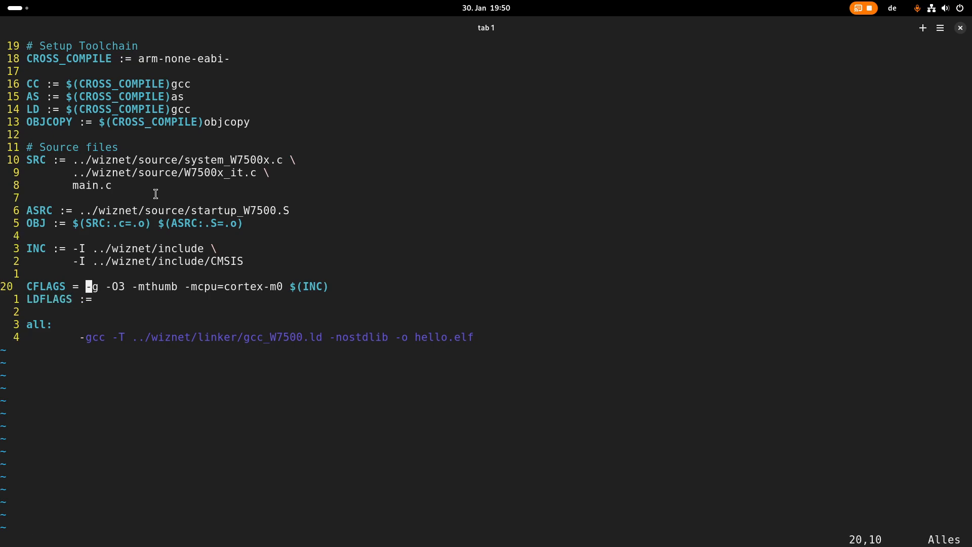
key("i")
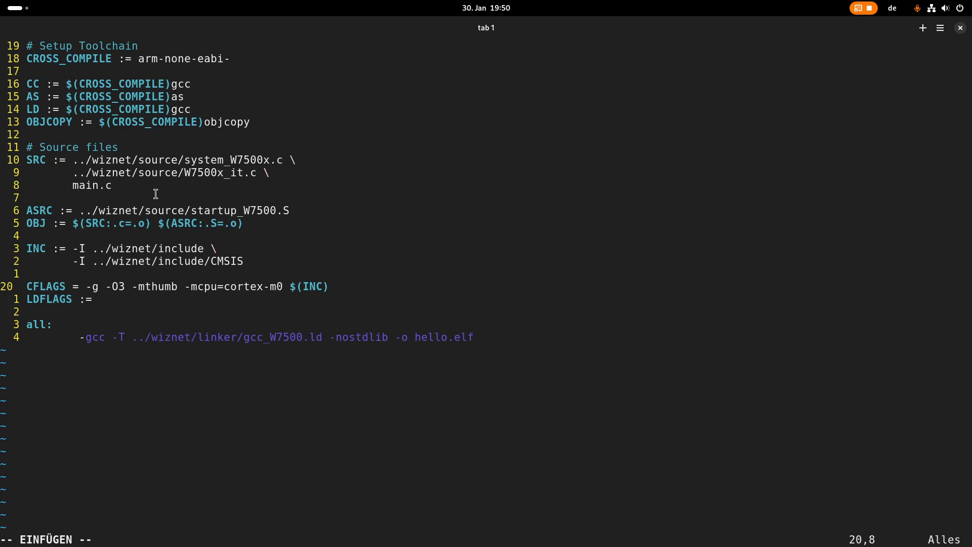
type(":")
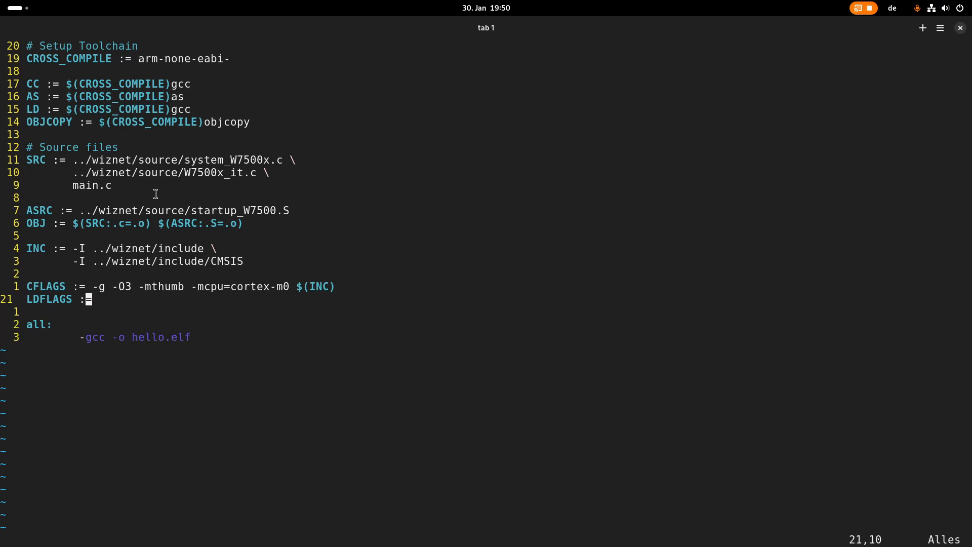
type("-T ../wiznet/linker/gcc_W7500.ld -nostdlib")
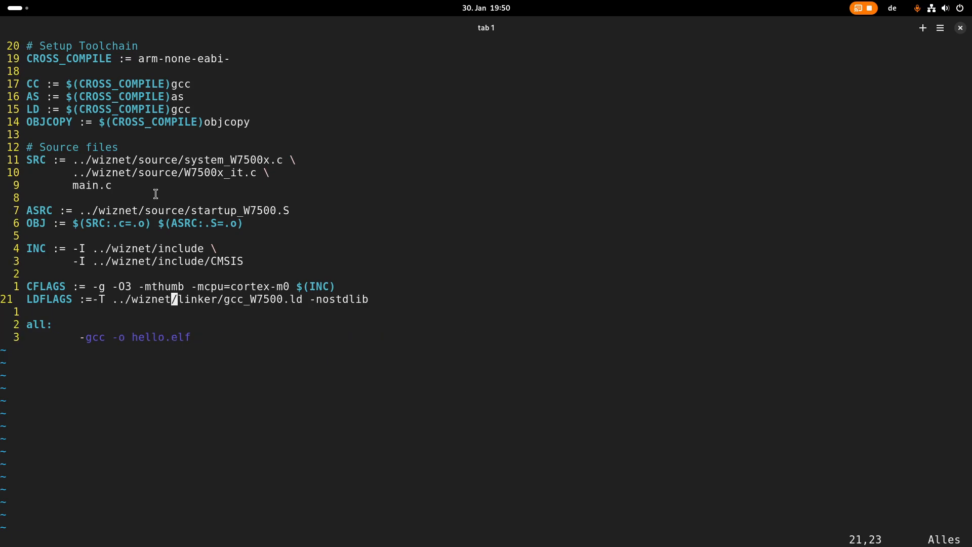
key("i")
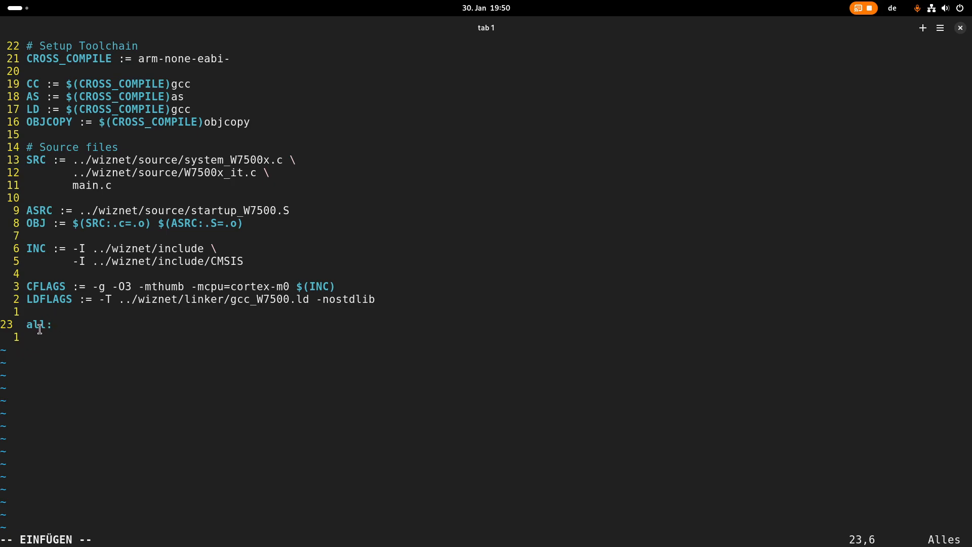
mouse_move(140, 328)
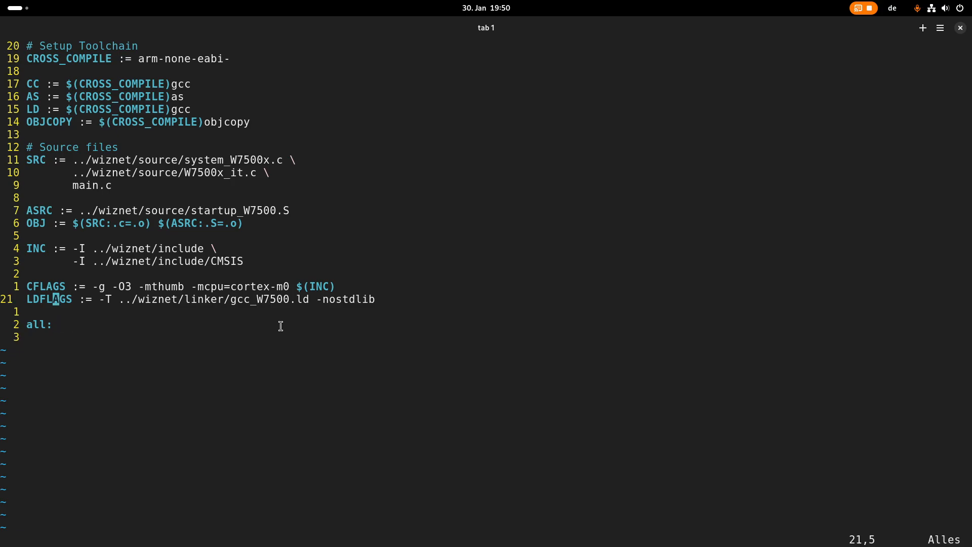
Step: Define NAME := hello and make all depend on $(NAME).bin
type("NAME :")
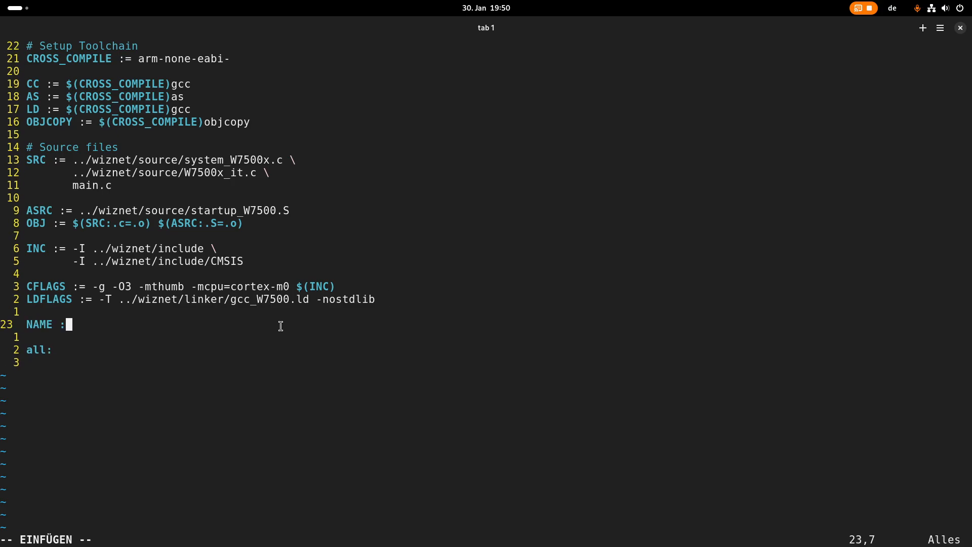
type("hello")
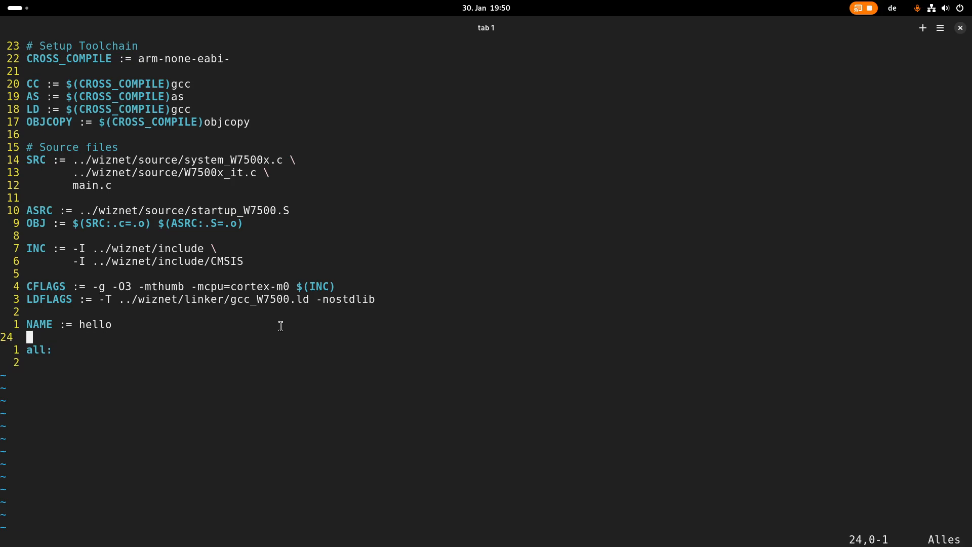
type("$(")
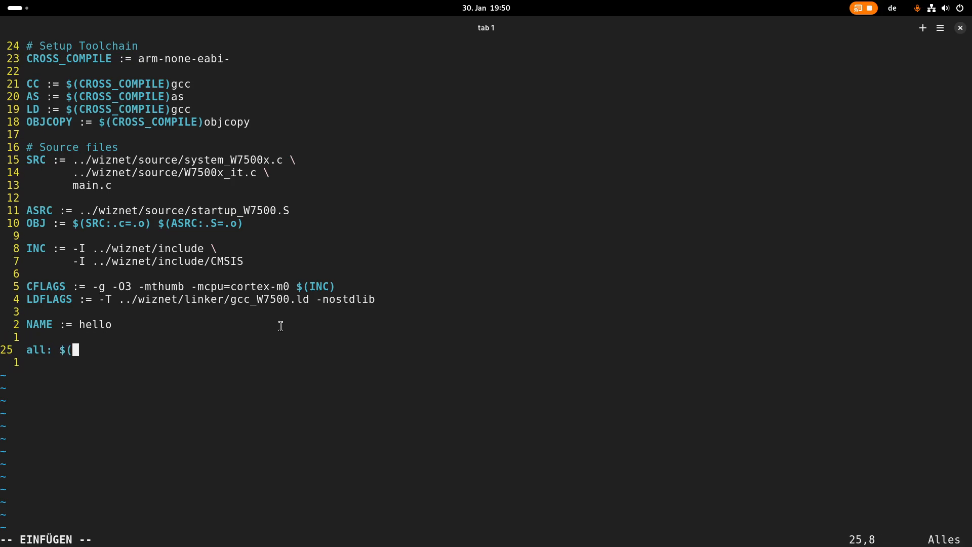
type("NAME)")
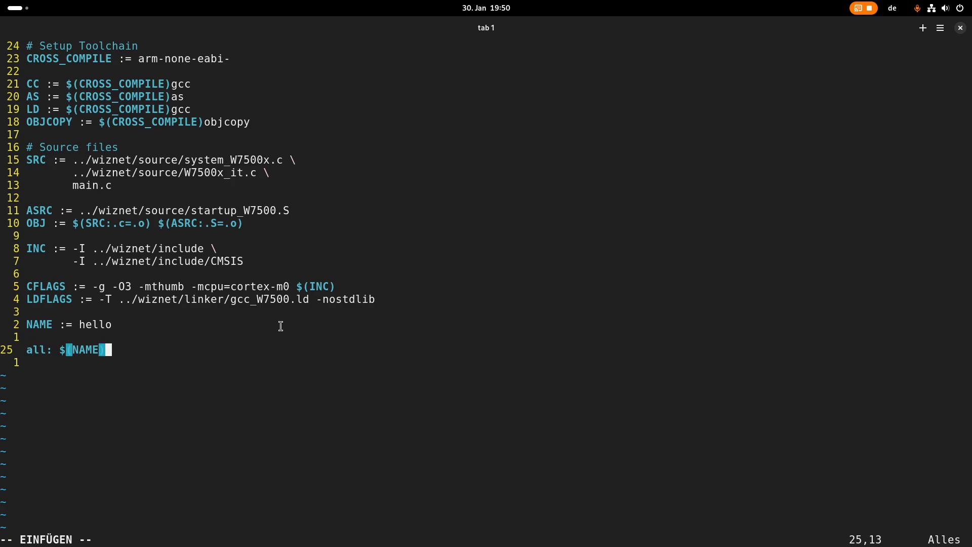
type(".b")
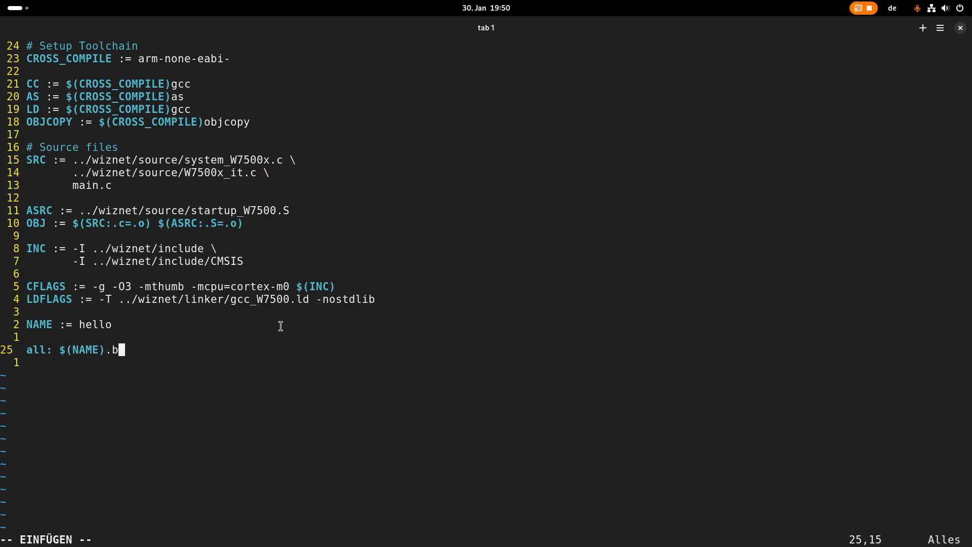
type("in")
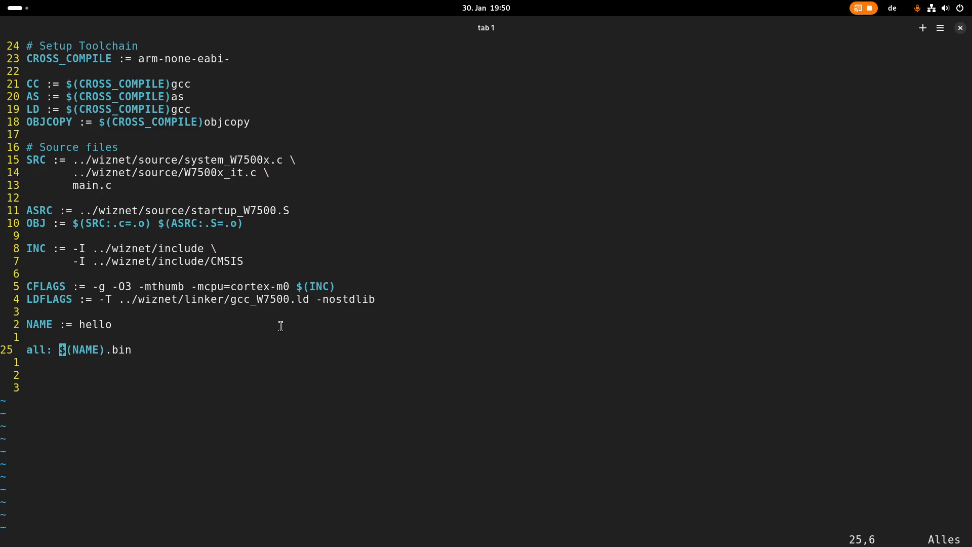
Step: Add a $(NAME).bin: $(NAME).elf rule running $(OBJCOPY) -O binary $< $@
type("$(NAME).bin")
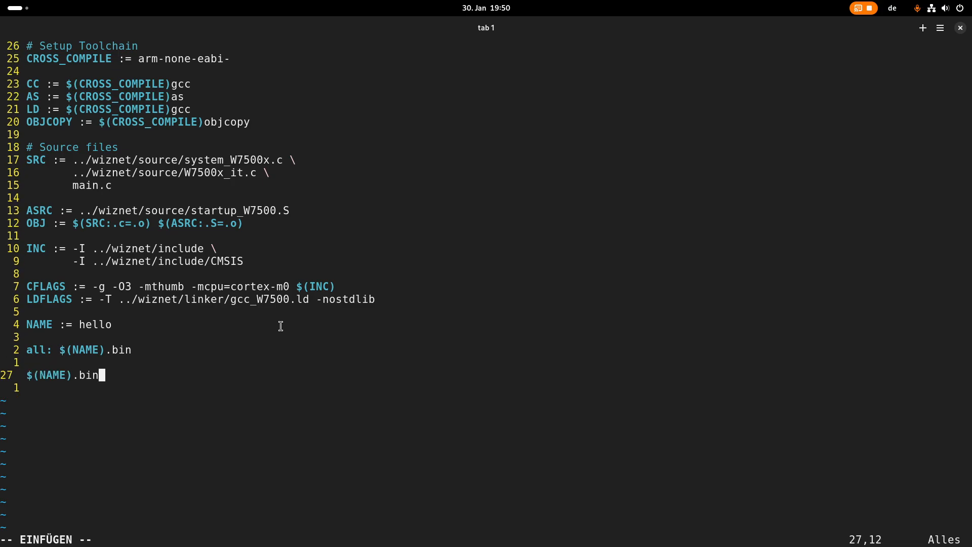
type(": $(NAME).el")
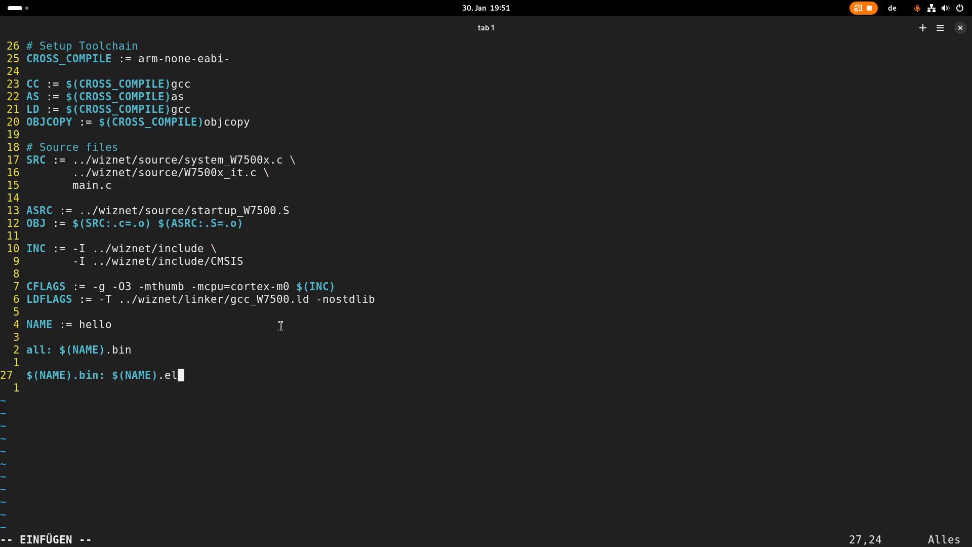
type("f")
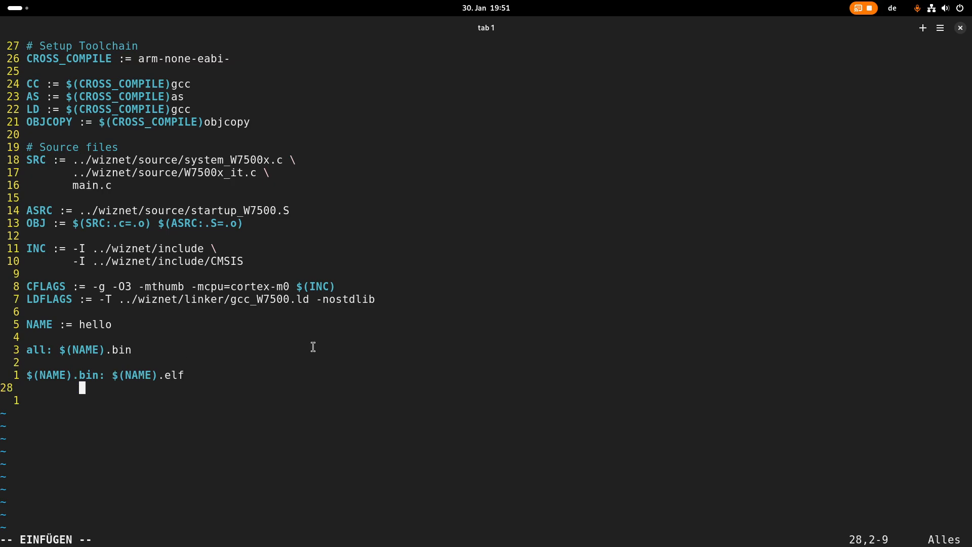
type("$(OBJCOPY) -")
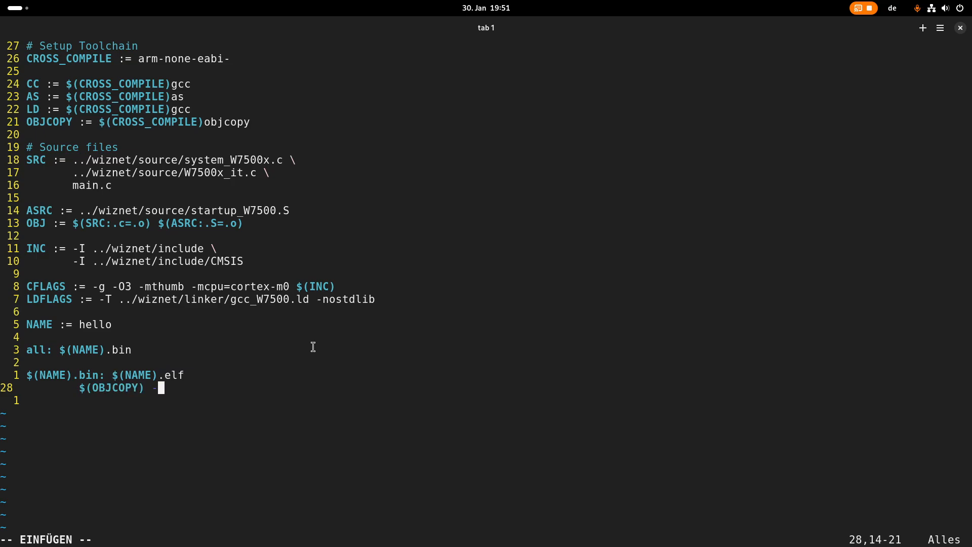
type("O binary")
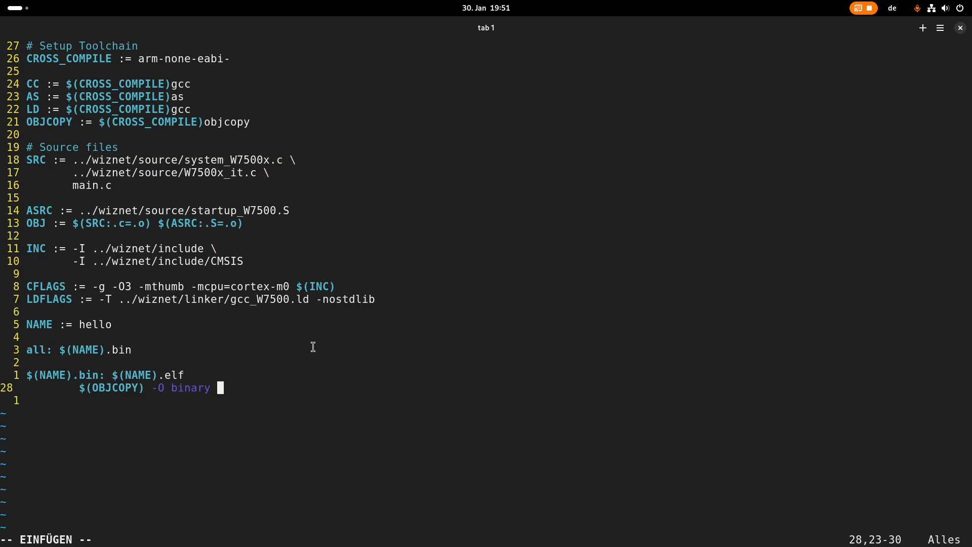
type("$<")
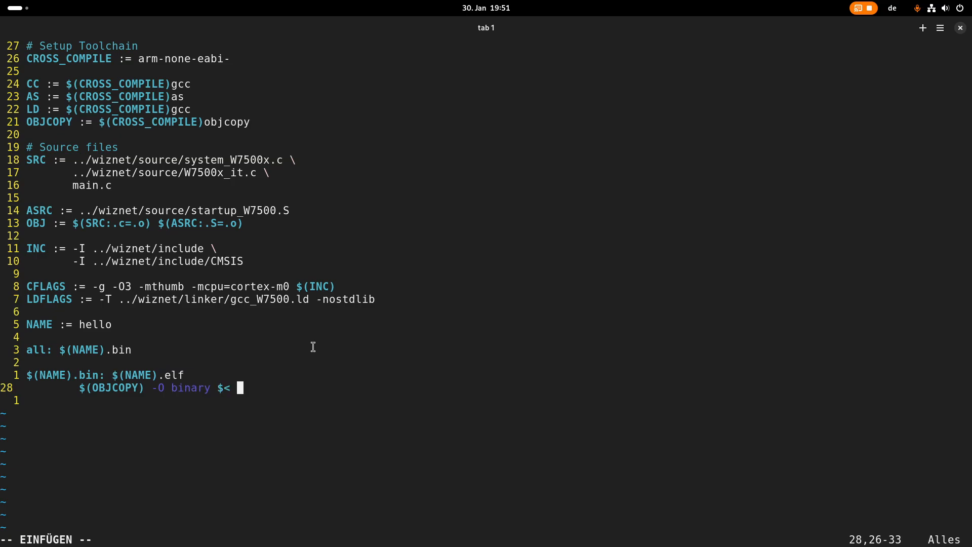
type("@")
left_click(125, 401)
type("$(NAME).elf")
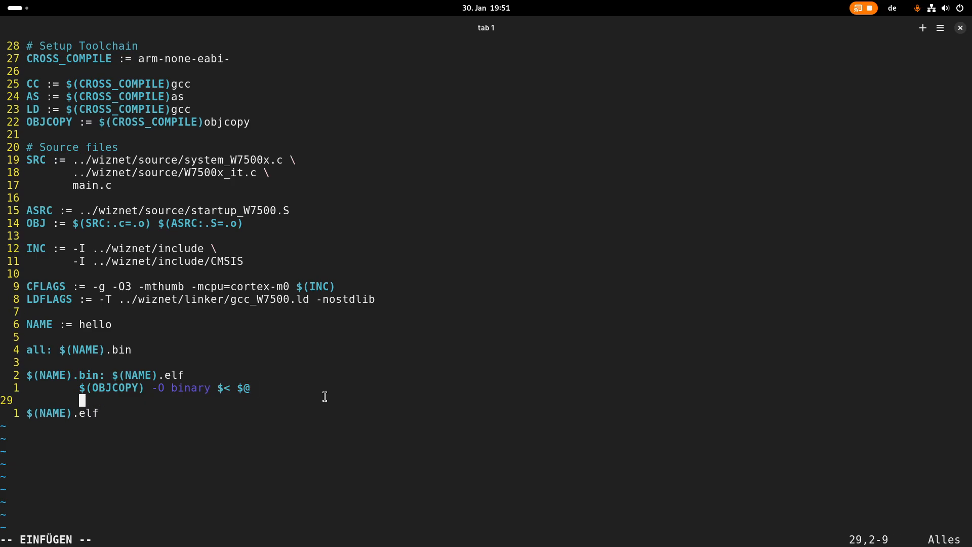
Step: Add the $(NAME).elf: $(OBJ) rule linking with $(LD) $(LDFLAGS) $^ -o $@
type(":")
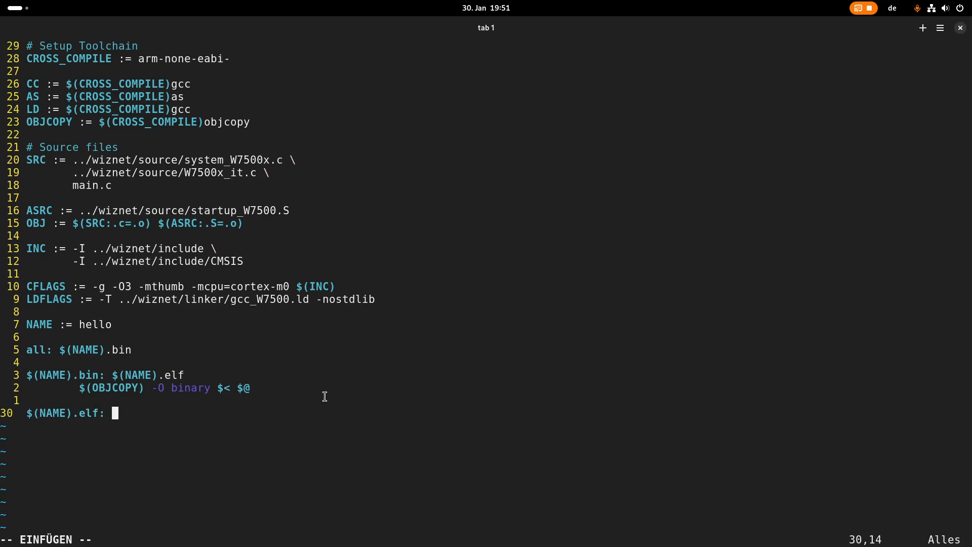
type("$(OBJ")
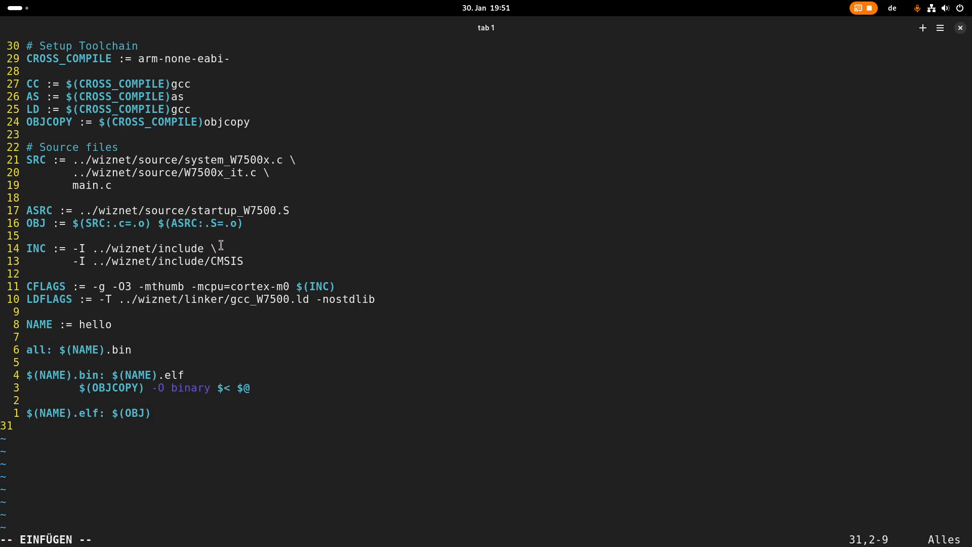
type("$(LD) $")
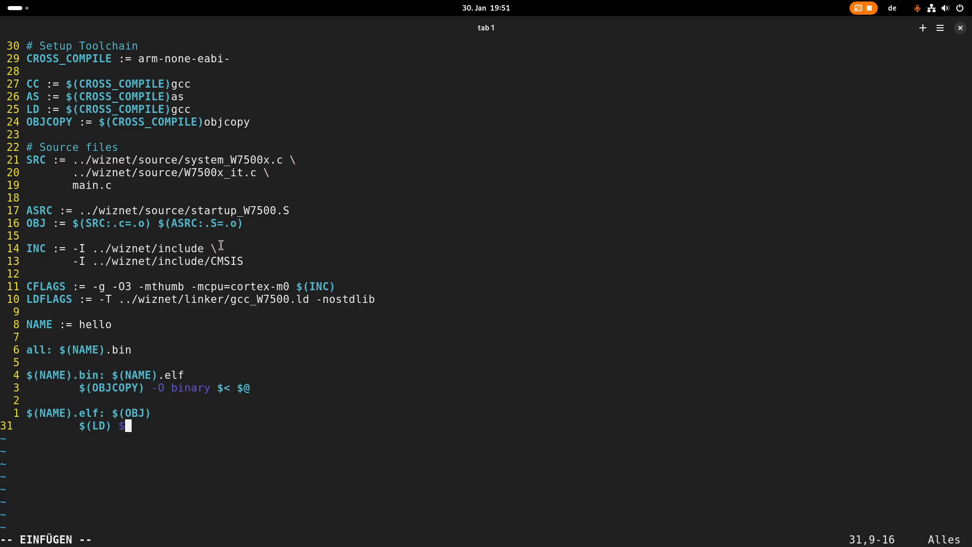
type("(LDFLAGS) $^")
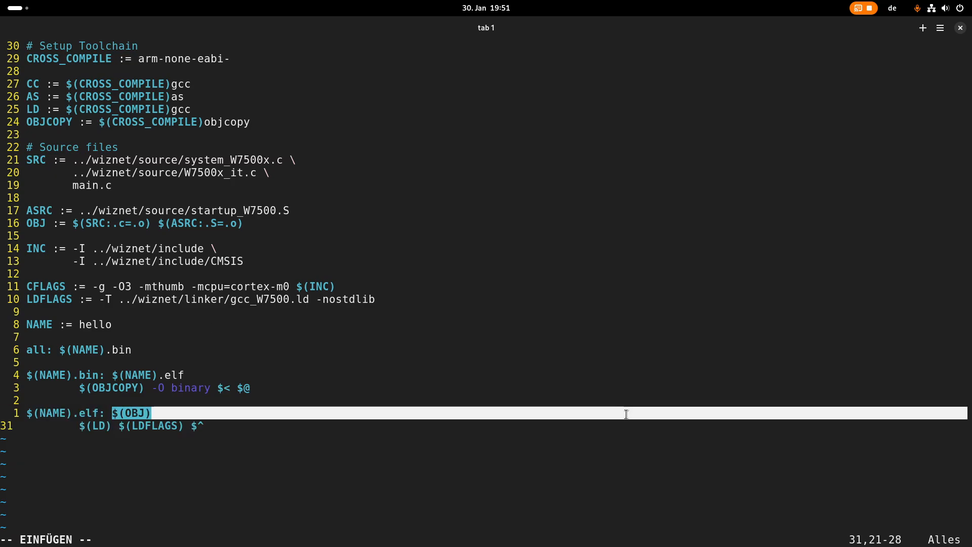
type("-o")
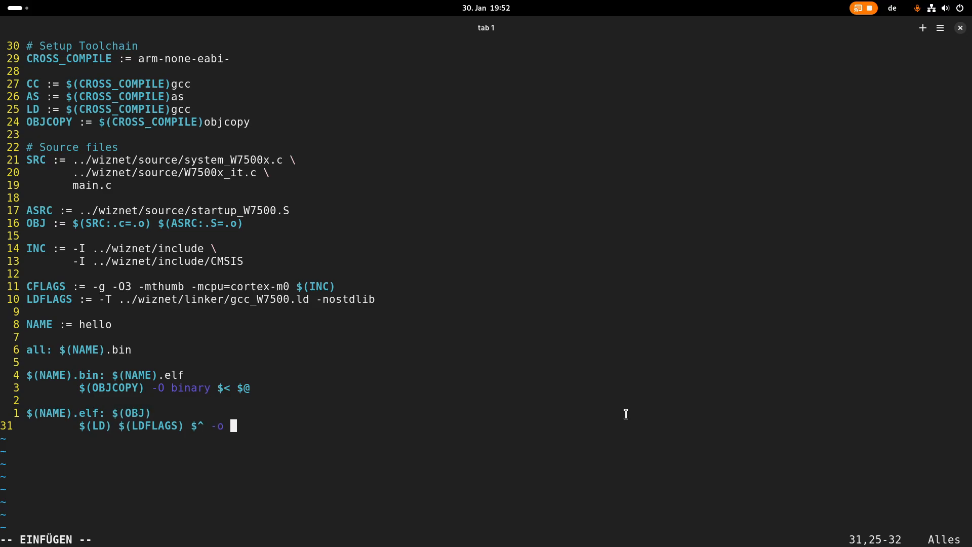
type("$@")
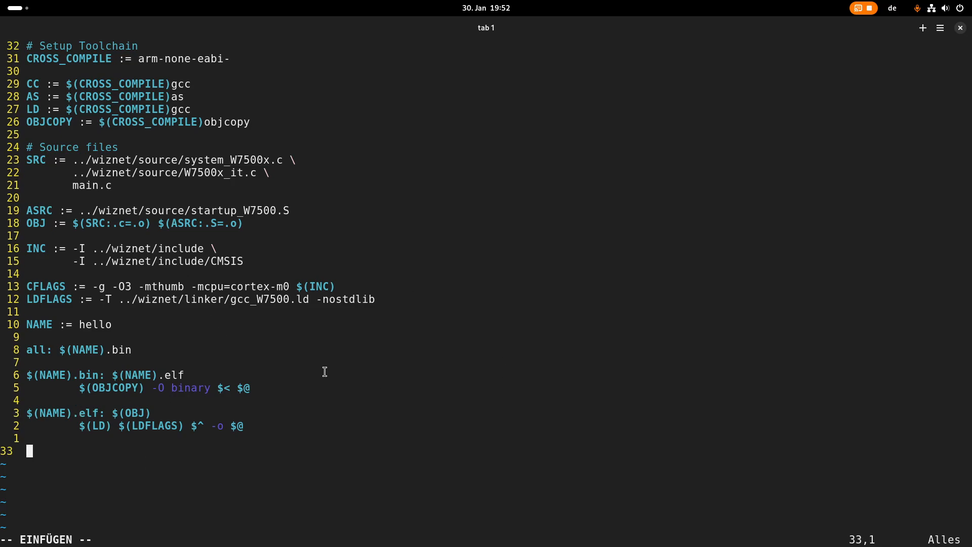
Step: Add %.o pattern rules for %.c via $(CC) and %.S via $(AS), then begin clean:
type("%.o")
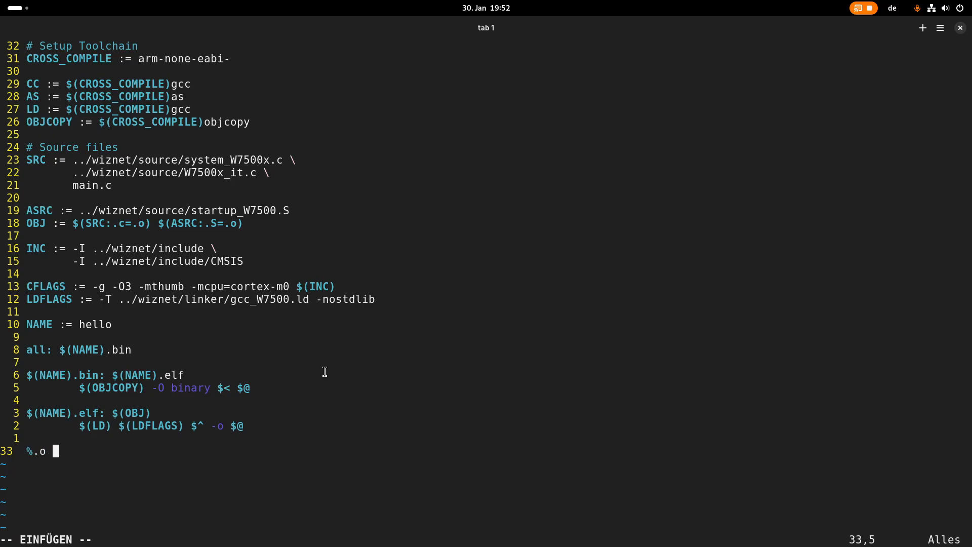
type(":")
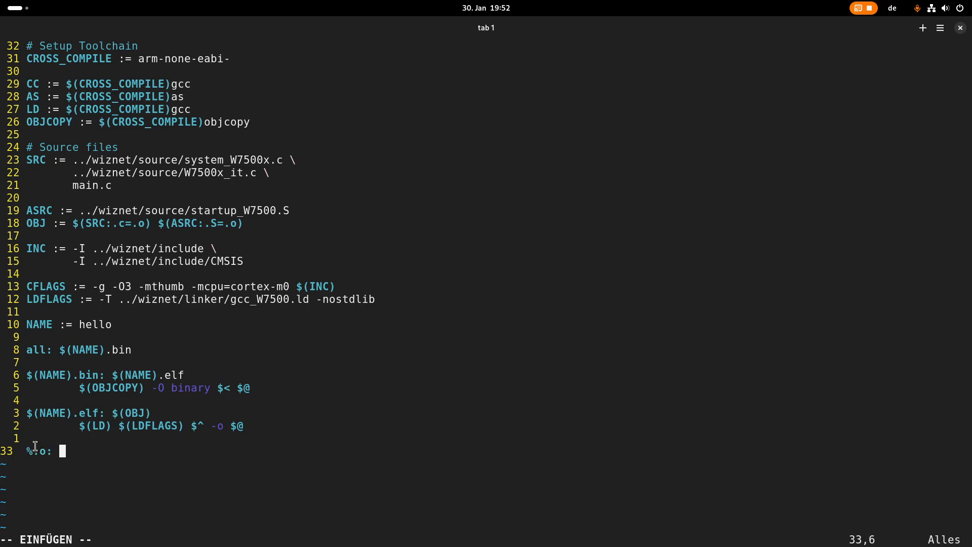
type("%")
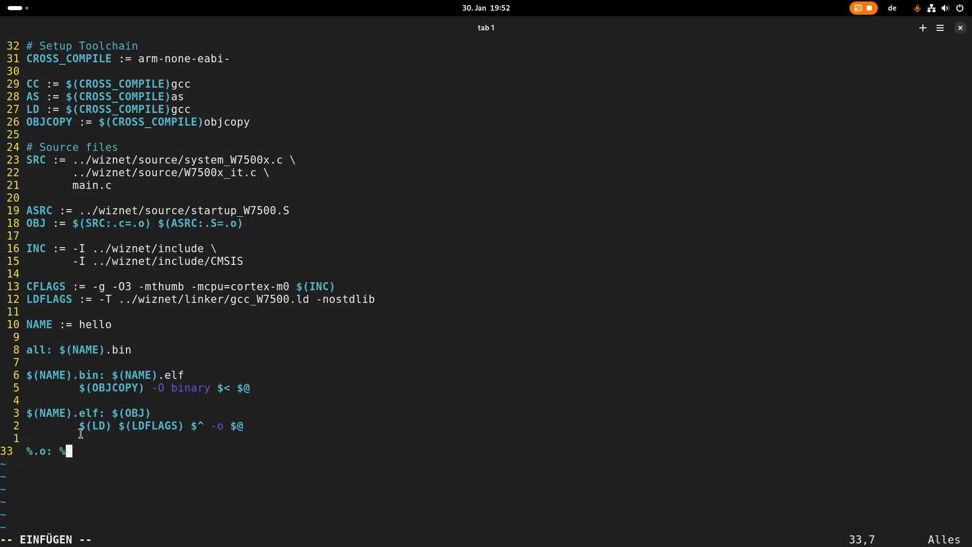
type(".c")
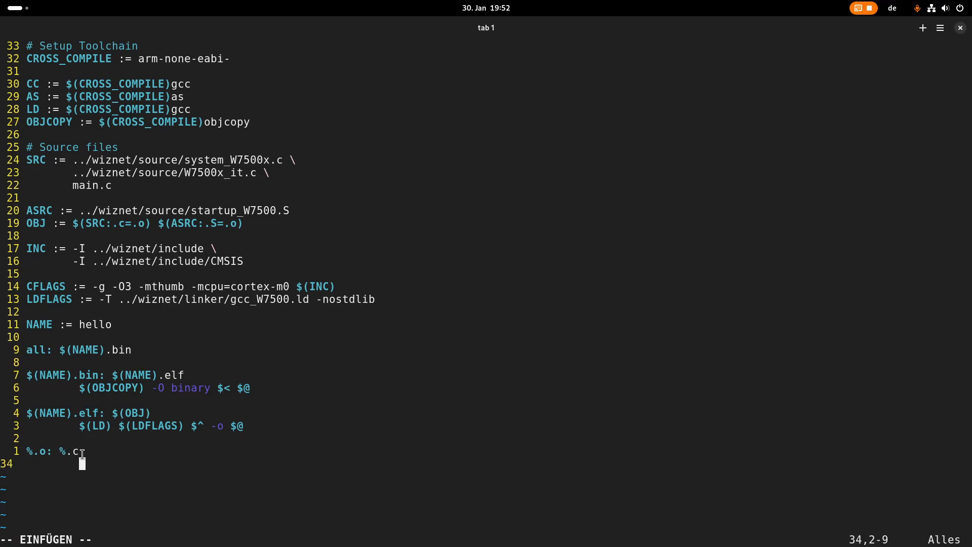
type("$(C")
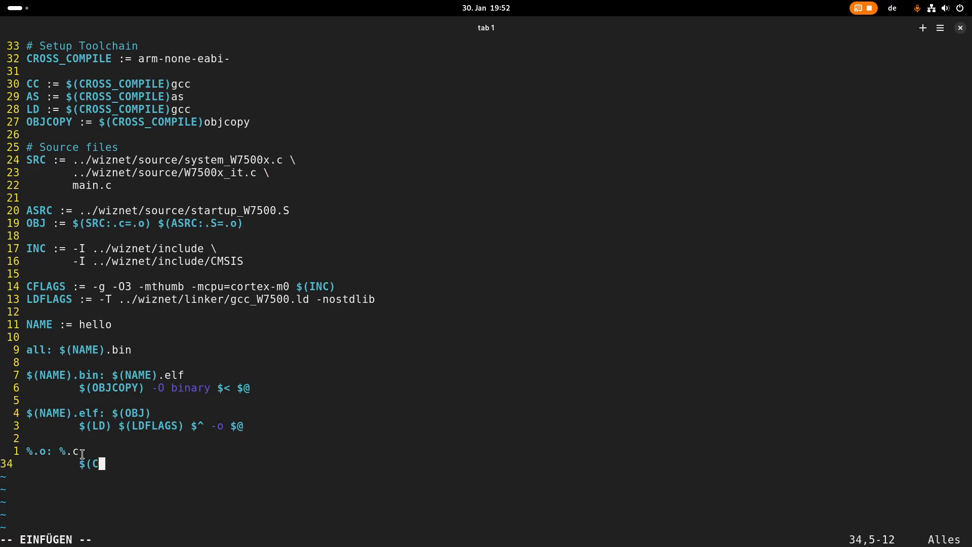
type("C)")
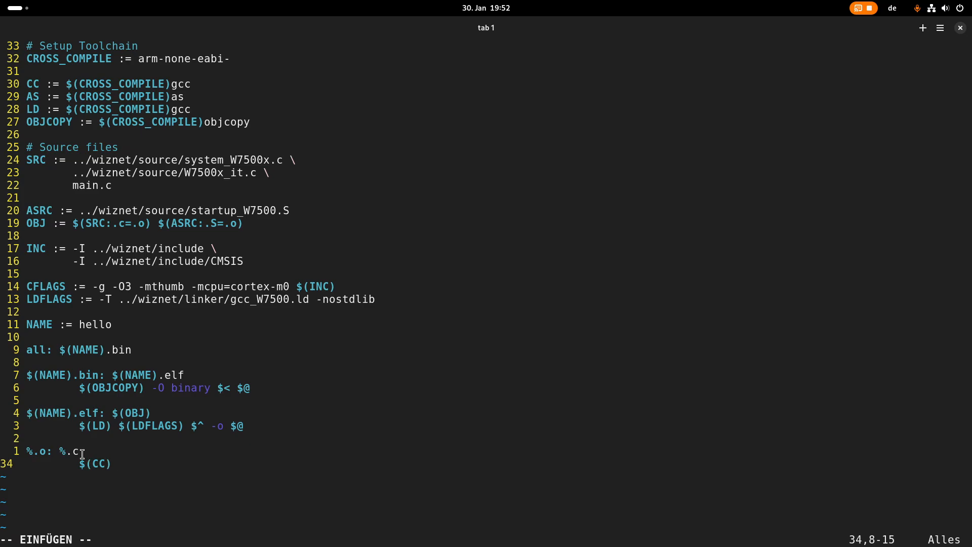
type("-c")
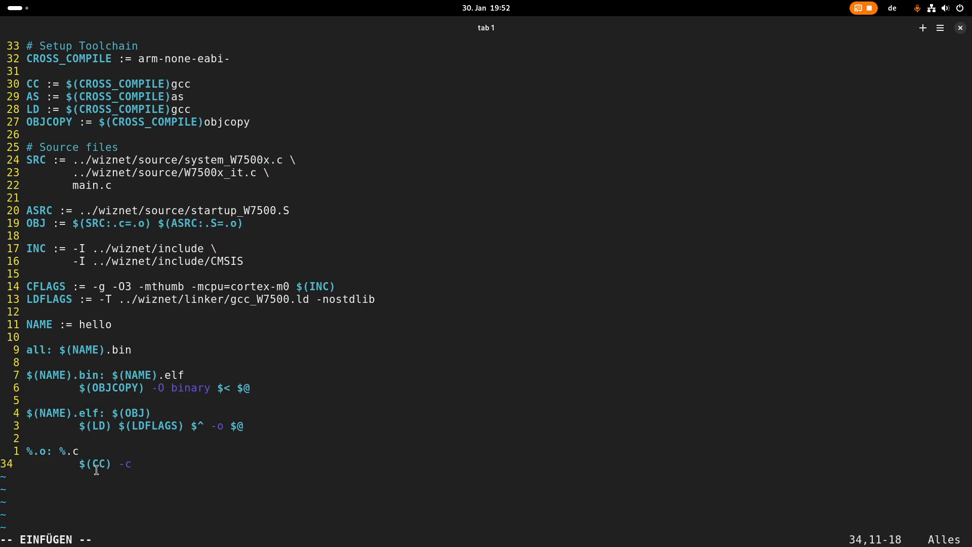
mouse_move(119, 445)
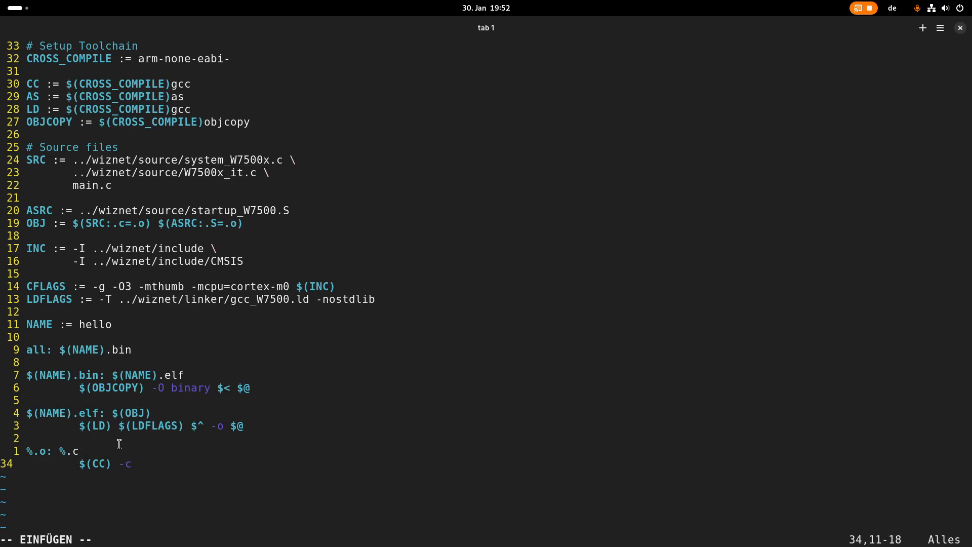
type("$(")
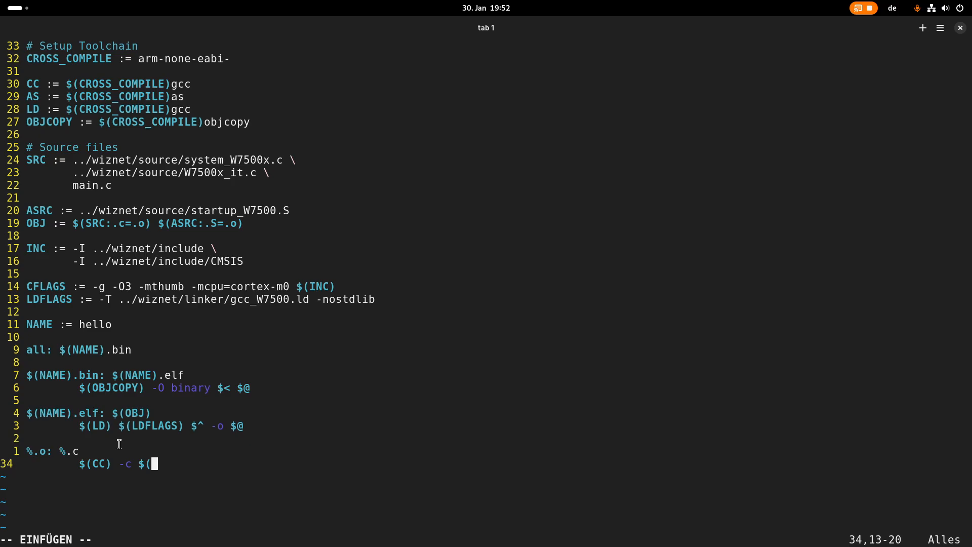
type("CFLAGS)")
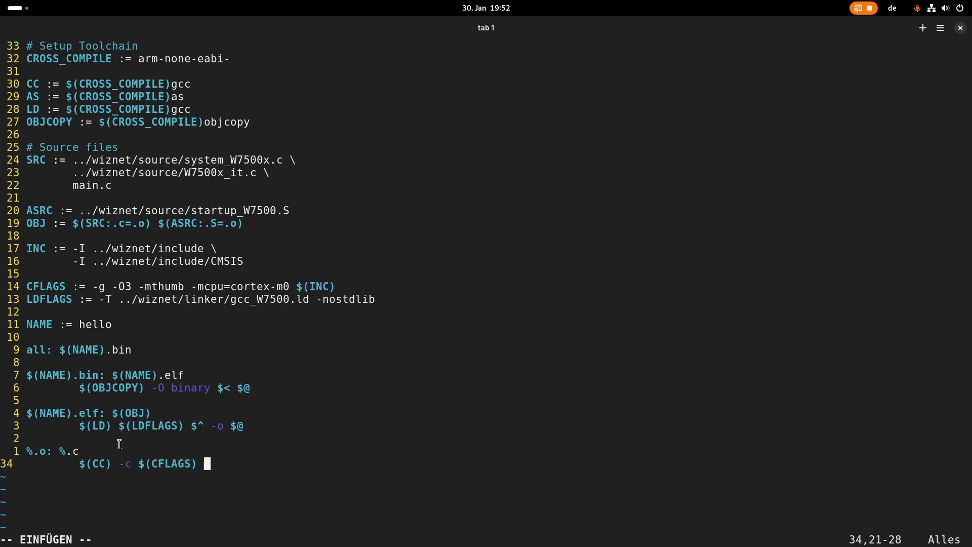
type("$")
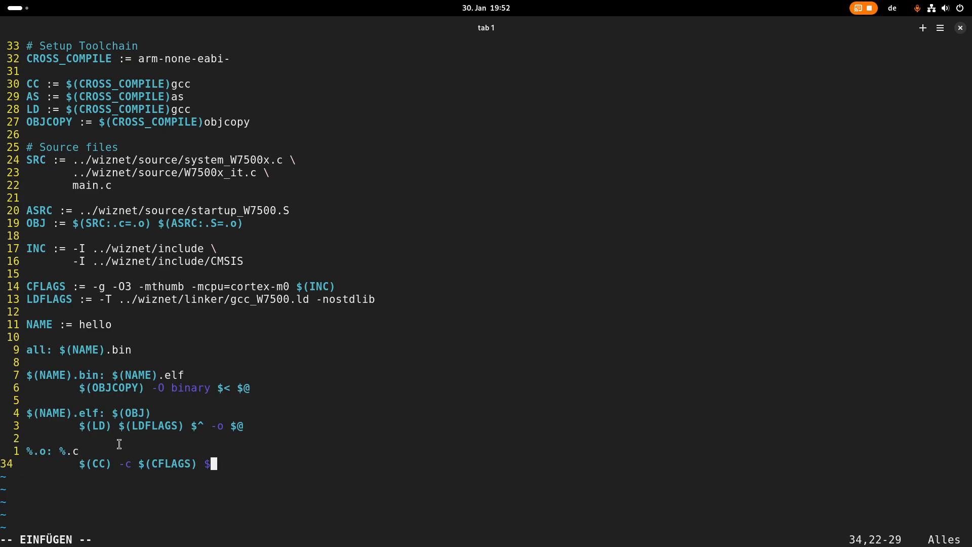
type("<")
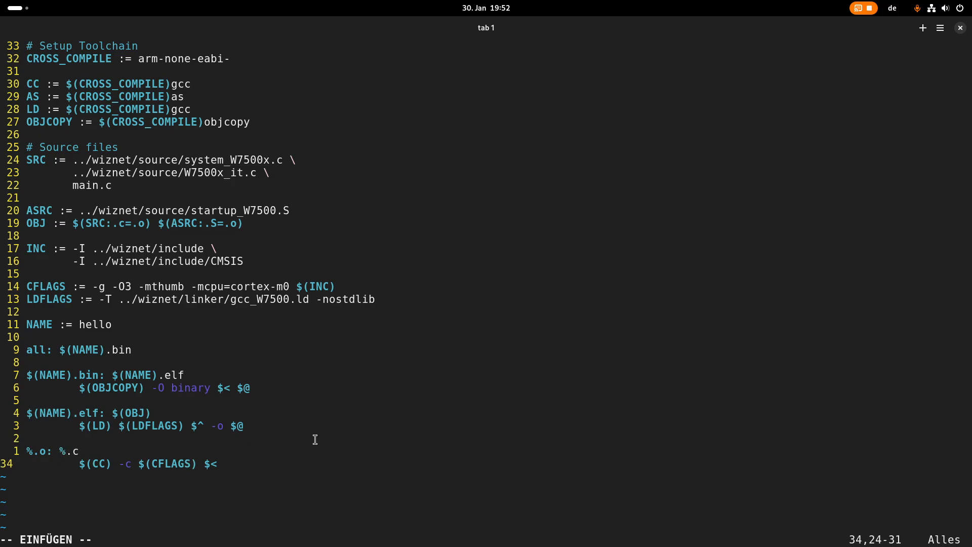
type("-o $@")
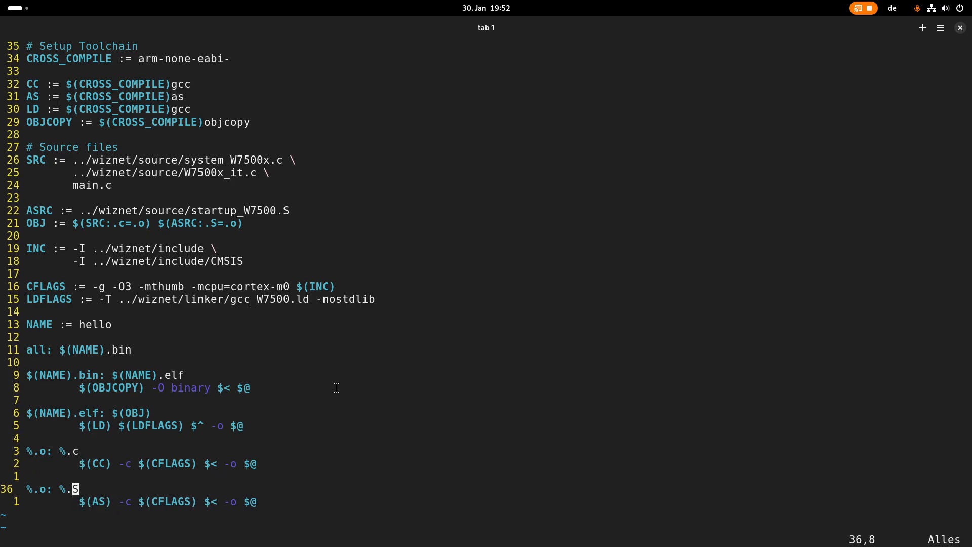
key("Left")
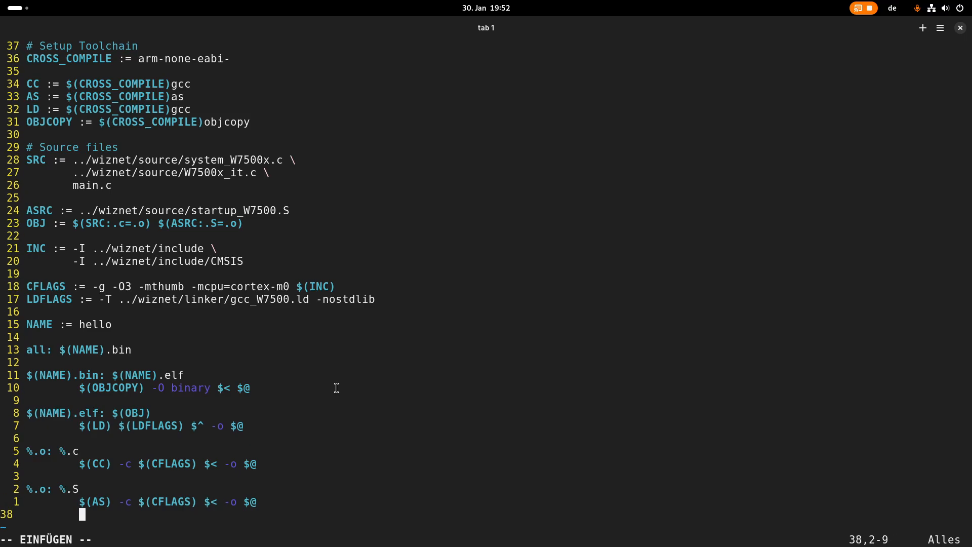
type("clean:")
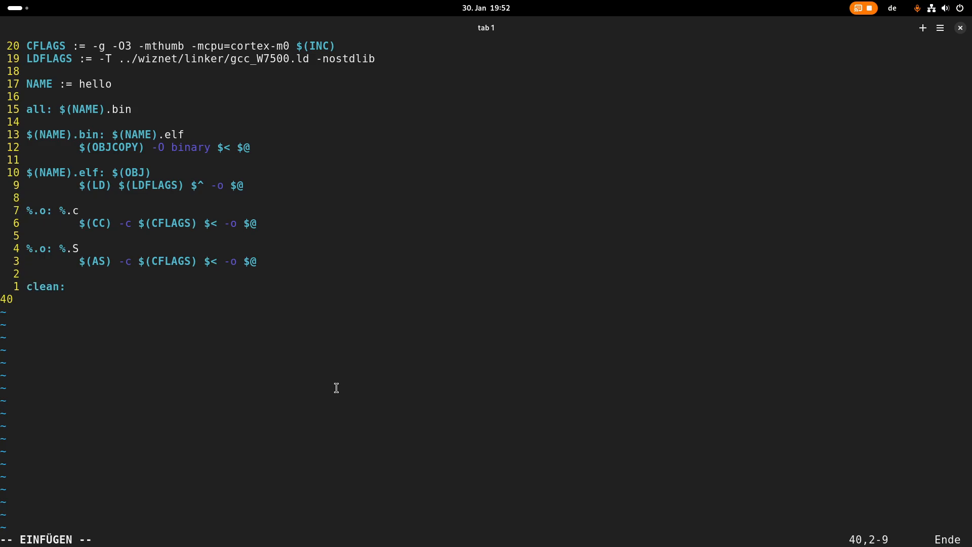
Step: Under clean:, add $(RM) $(NAME).bin $(NAME).elf and the other build outputs
type("$(RM)")
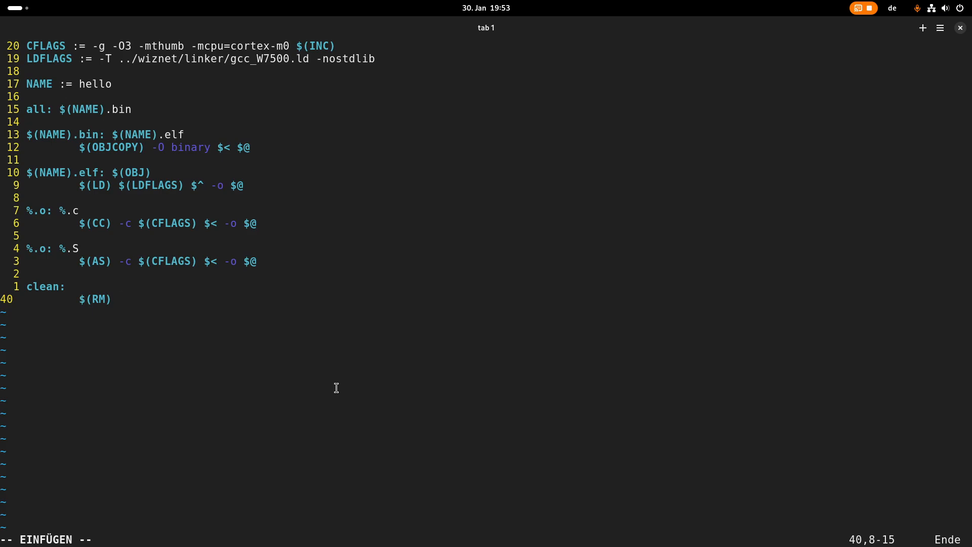
type("$(NAME")
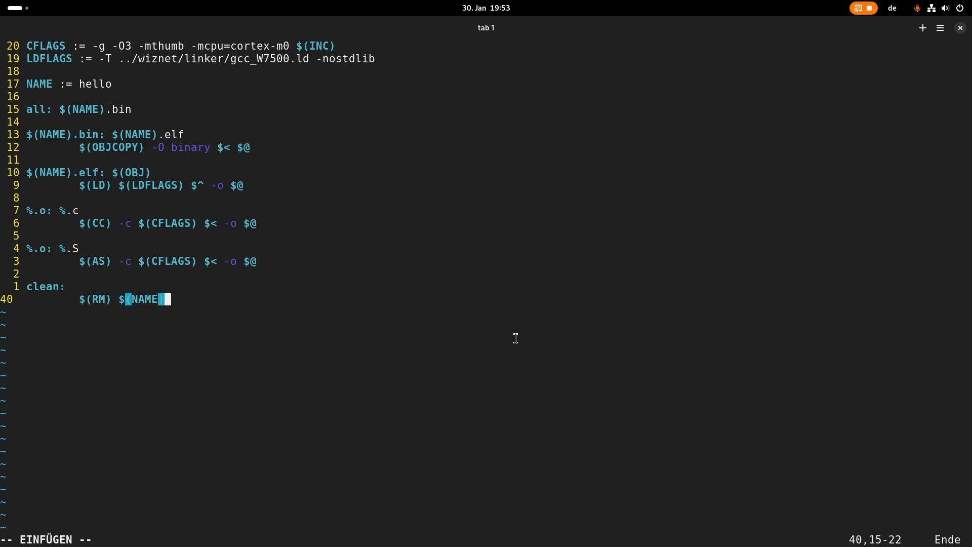
mouse_move(519, 334)
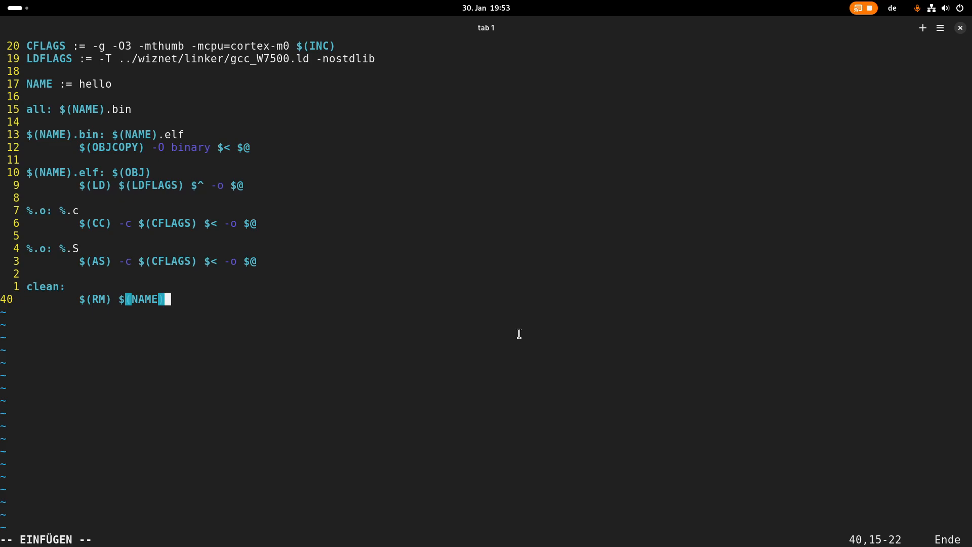
type(".bin")
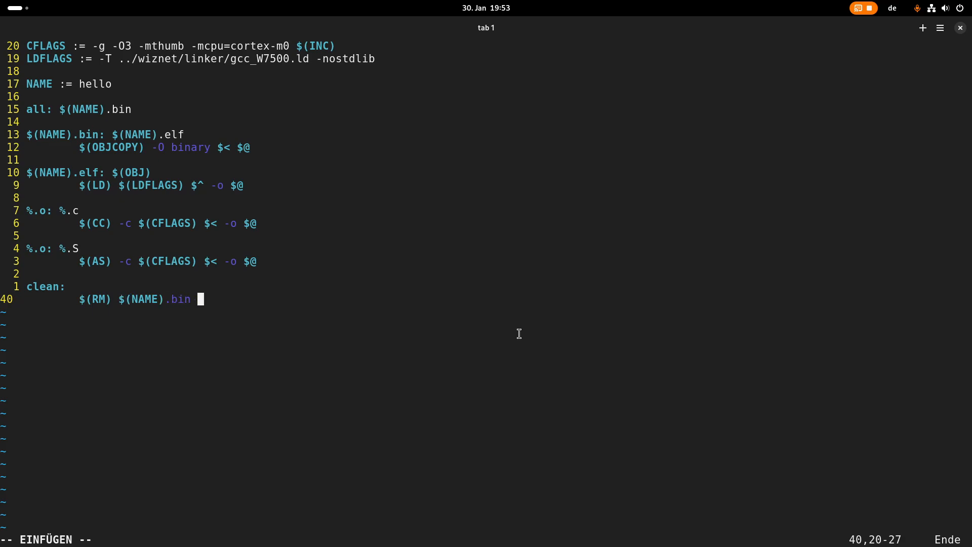
type("$(NAME)")
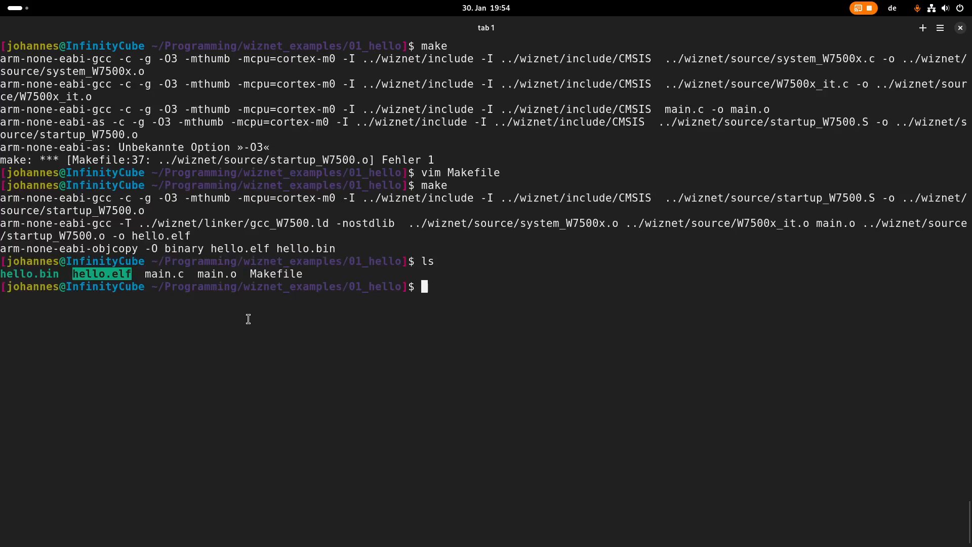
Step: Open main.c in vim
type("vim m")
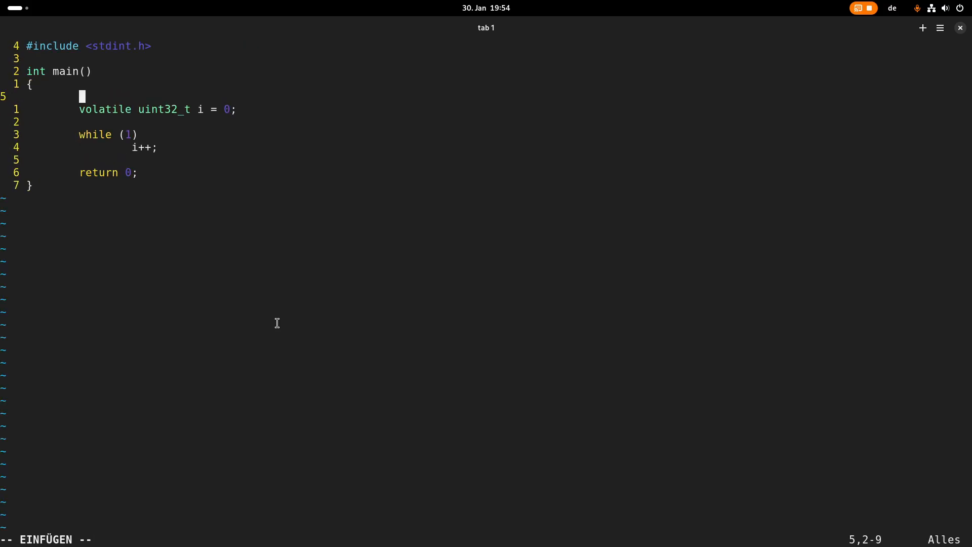
Step: Add a '/* A comment' line to main.c, save, and run make again
type("/* A comment")
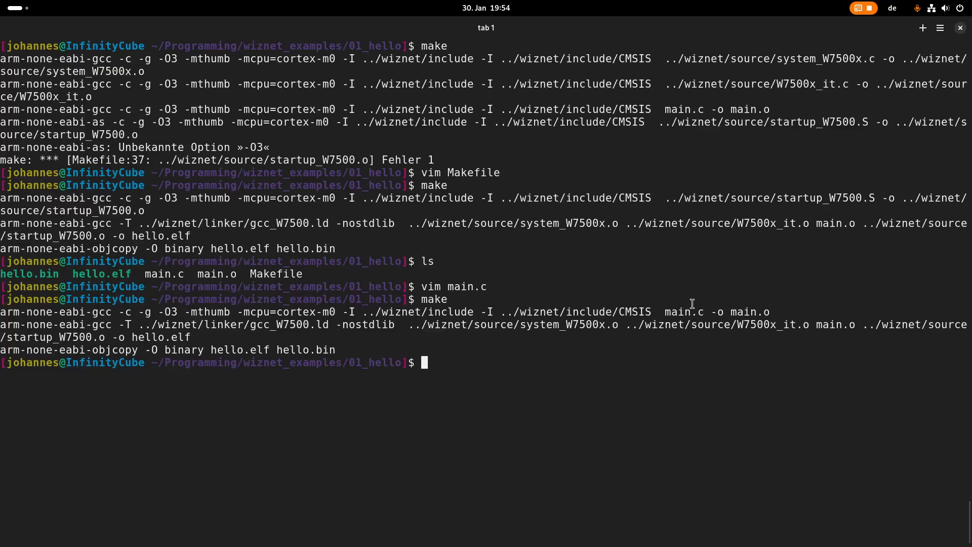
left_click_drag(538, 312, 769, 312)
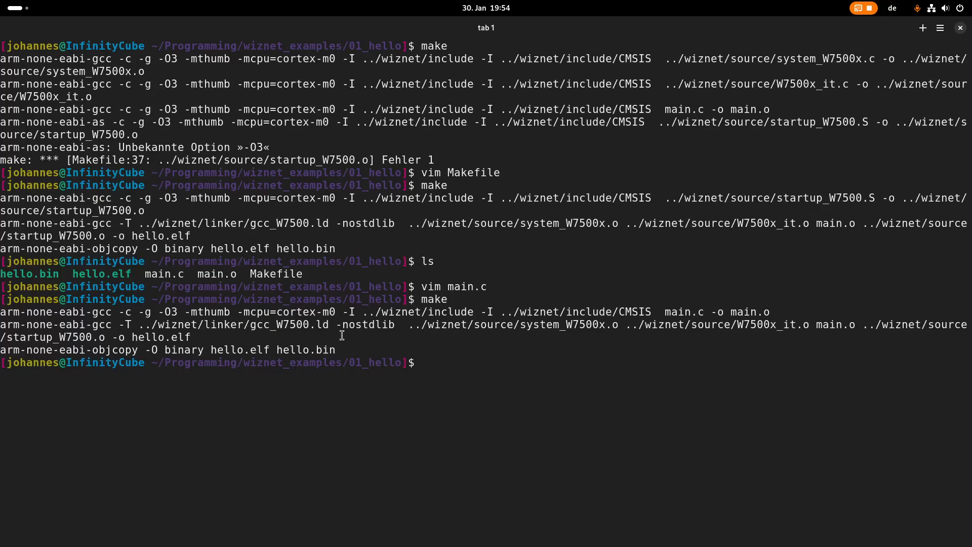
Step: Run make clean, rebuild only hello.elf with make hello.elf, and clear the screen
type("make clean")
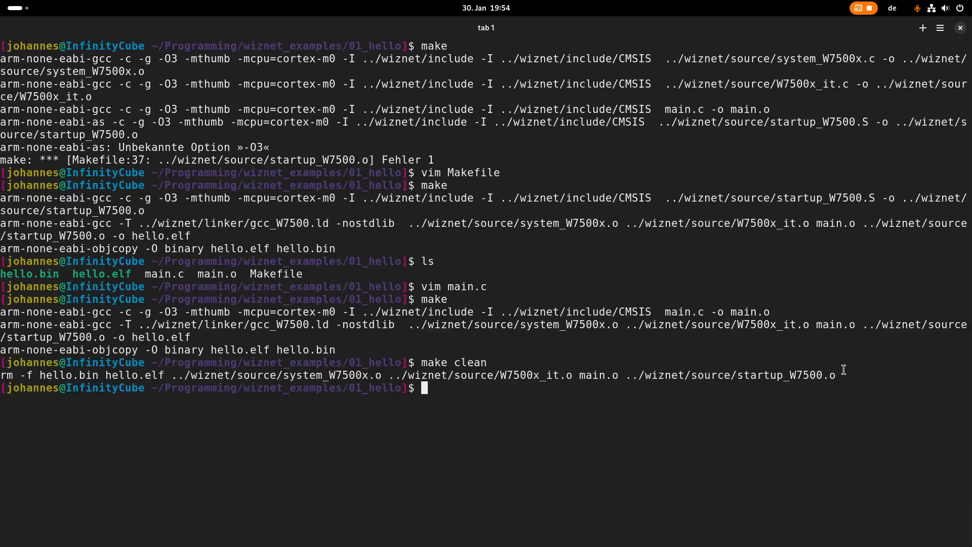
type("make")
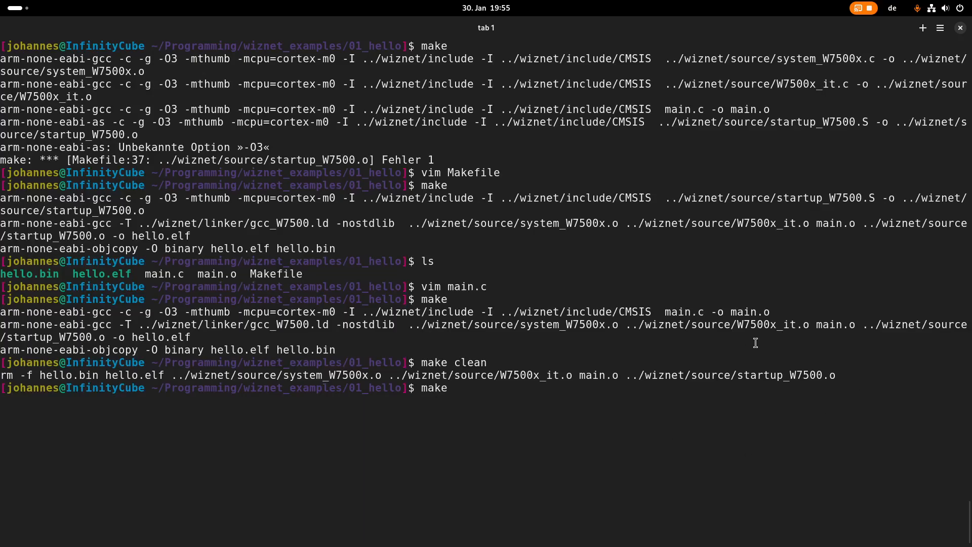
mouse_move(518, 400)
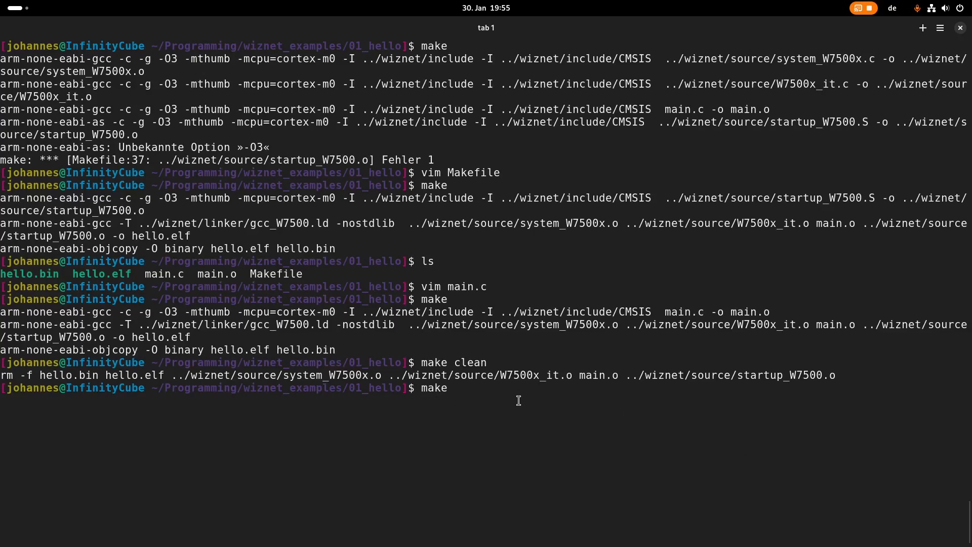
type("hello.elf")
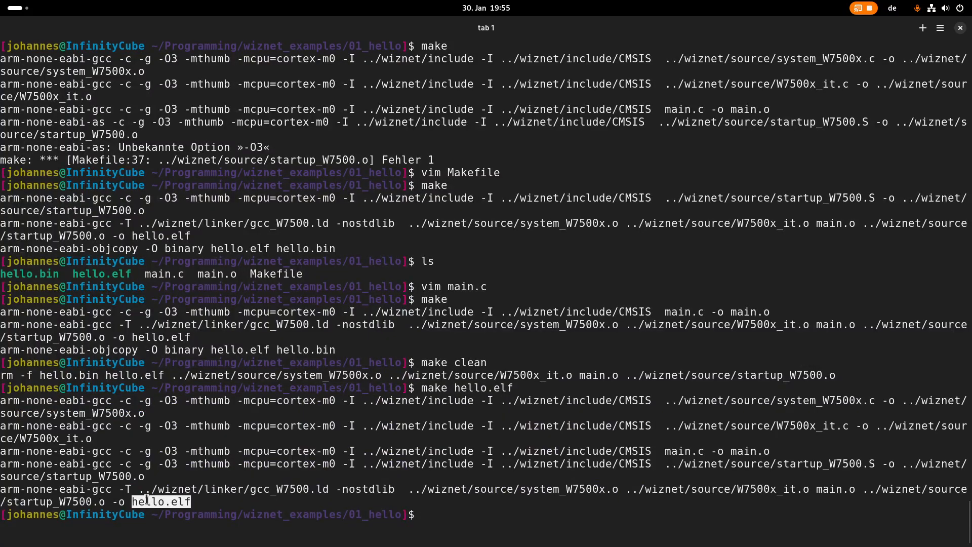
type("make hello.elf $")
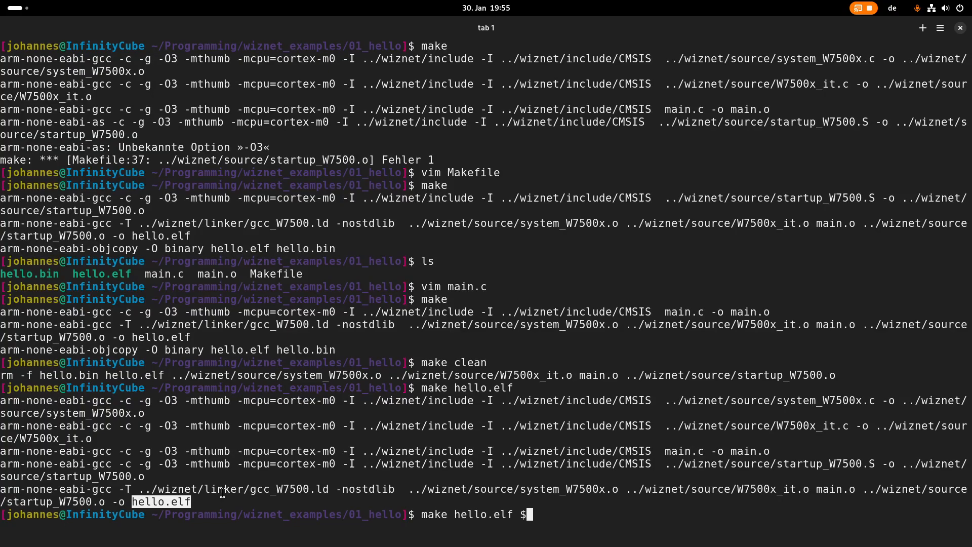
key("BackSpace")
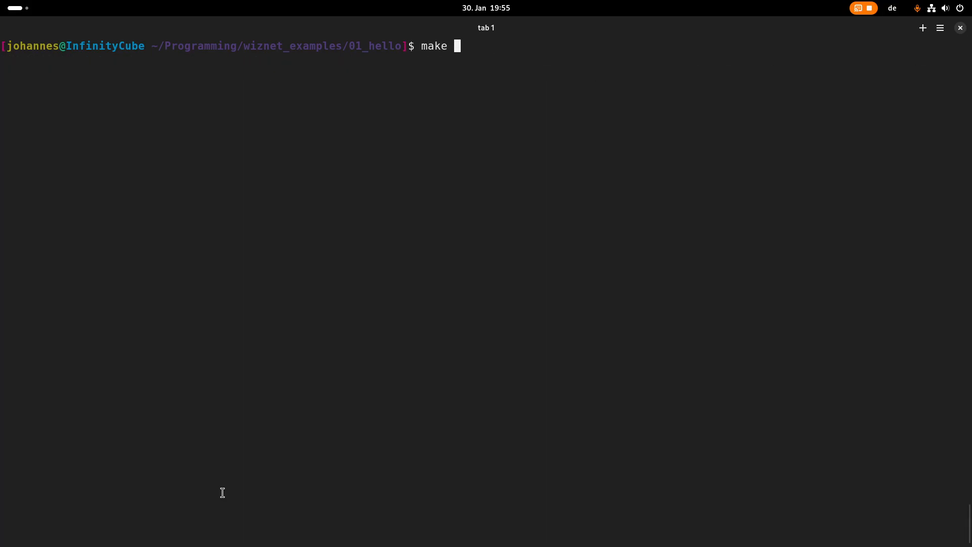
Step: Run make CROSS_COMPILE="", select the rejected -mthumb option, and begin another make
type("CROSS_COM")
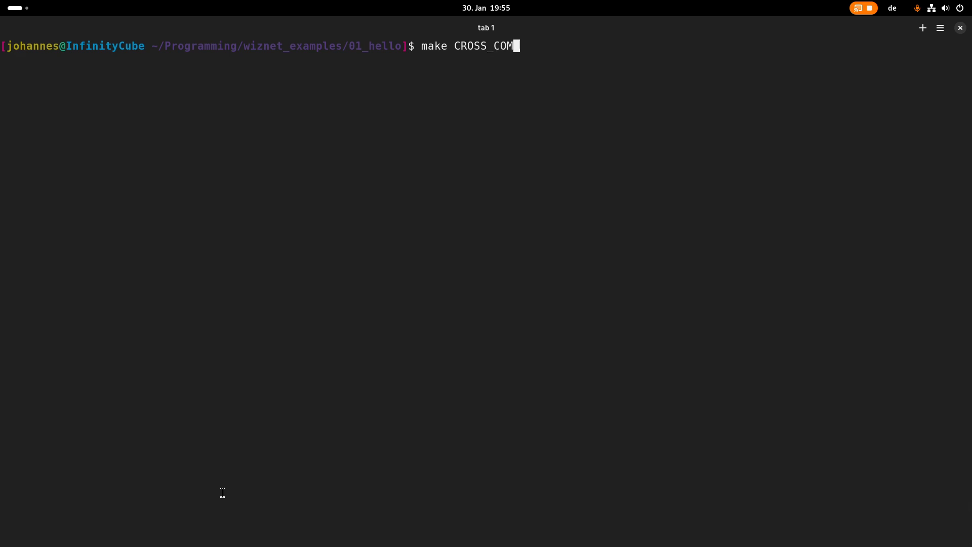
type("PILE")
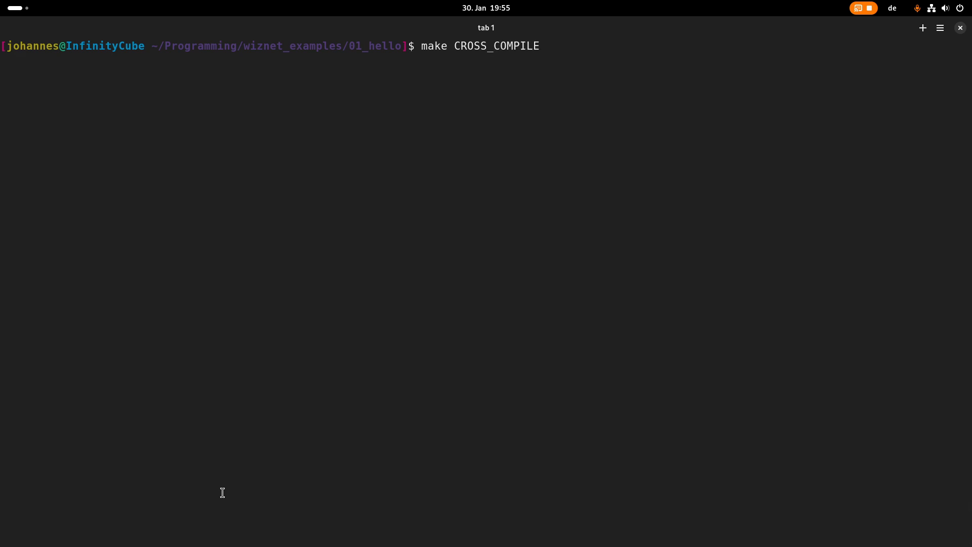
type("=")
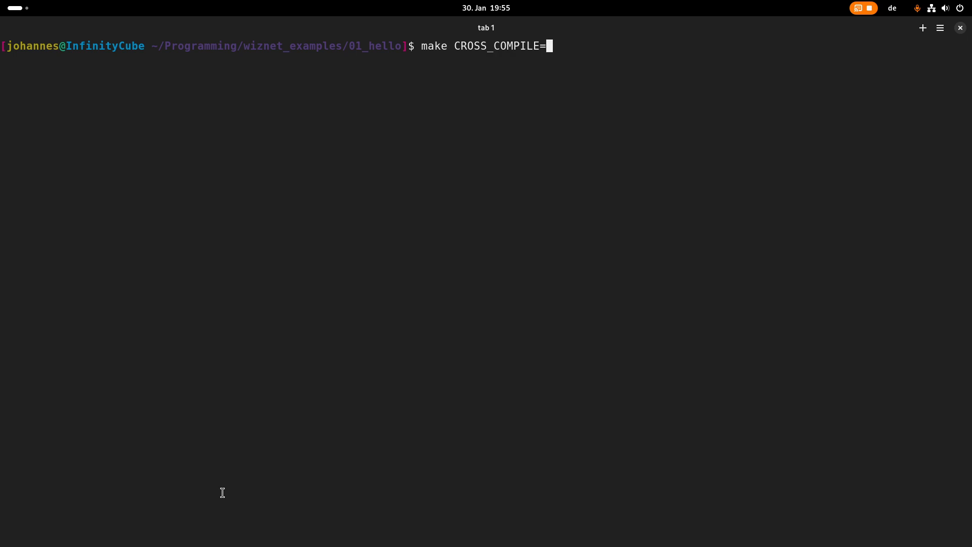
type("\"\"")
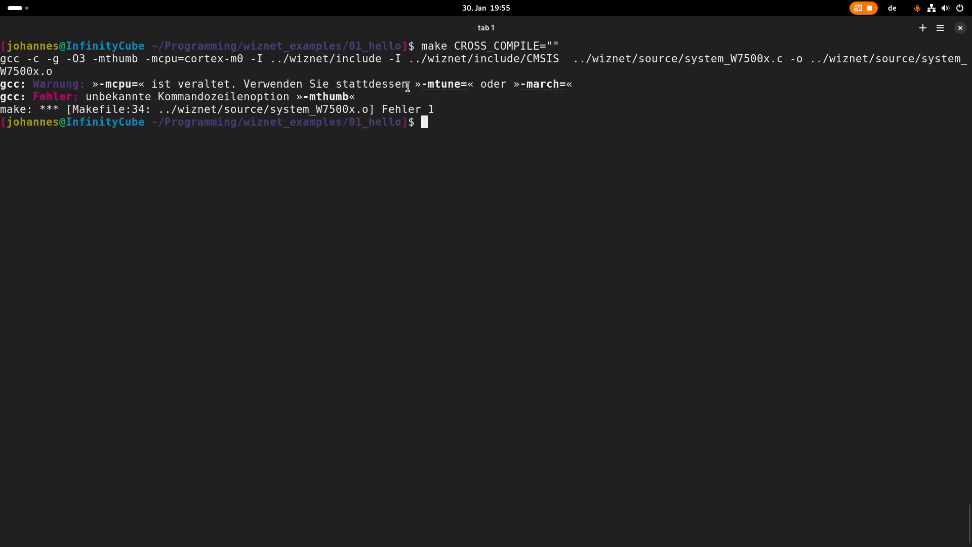
double_click(325, 97)
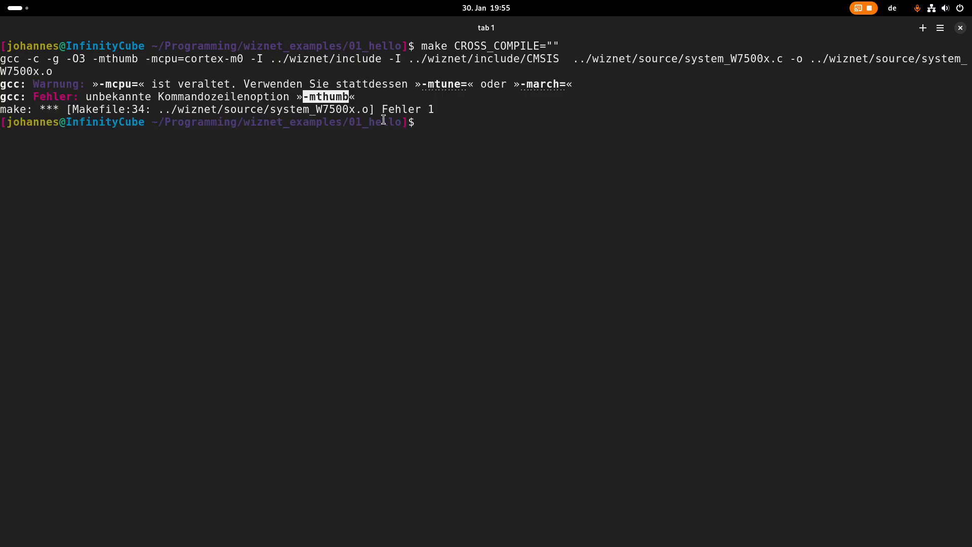
type("make")
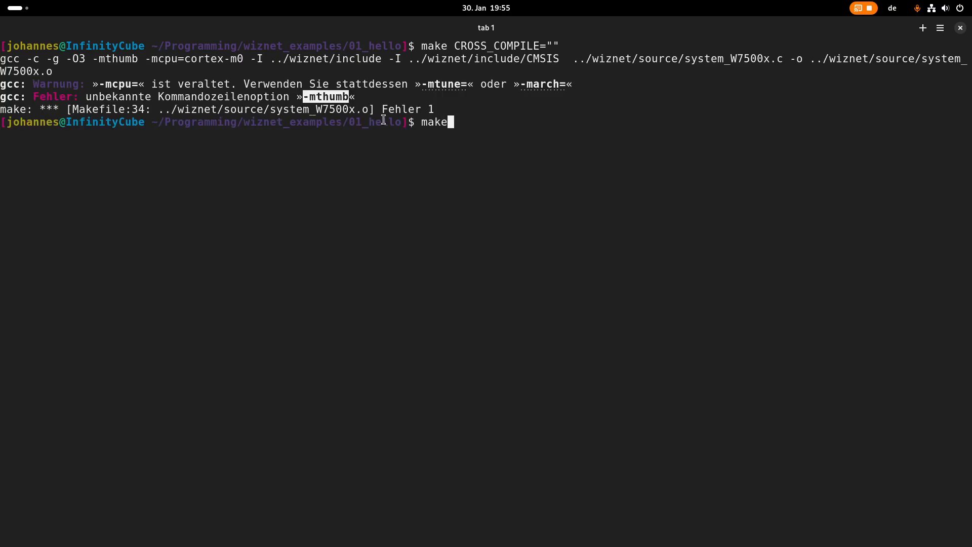